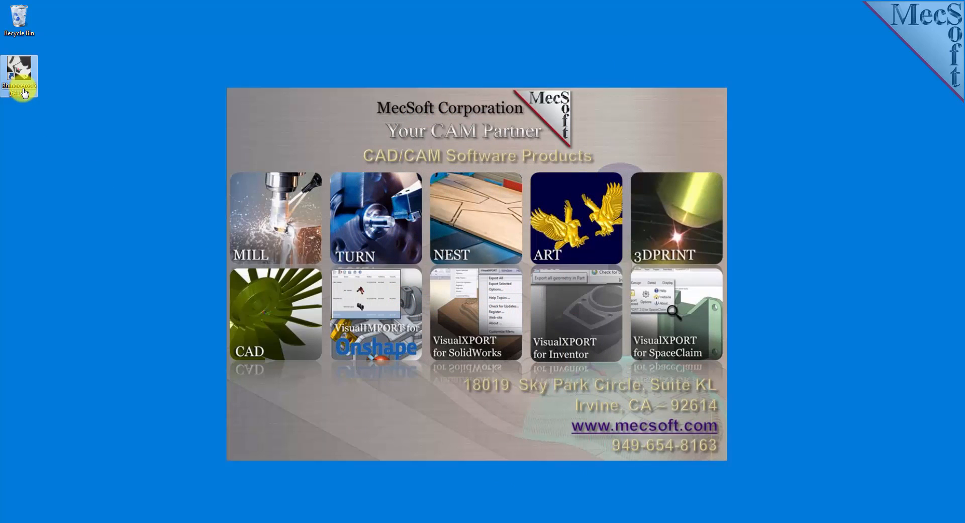
Launch Rhinoceros 5 from its desktop shortcut
{"action": "double_click", "coordinate": [19, 76]}
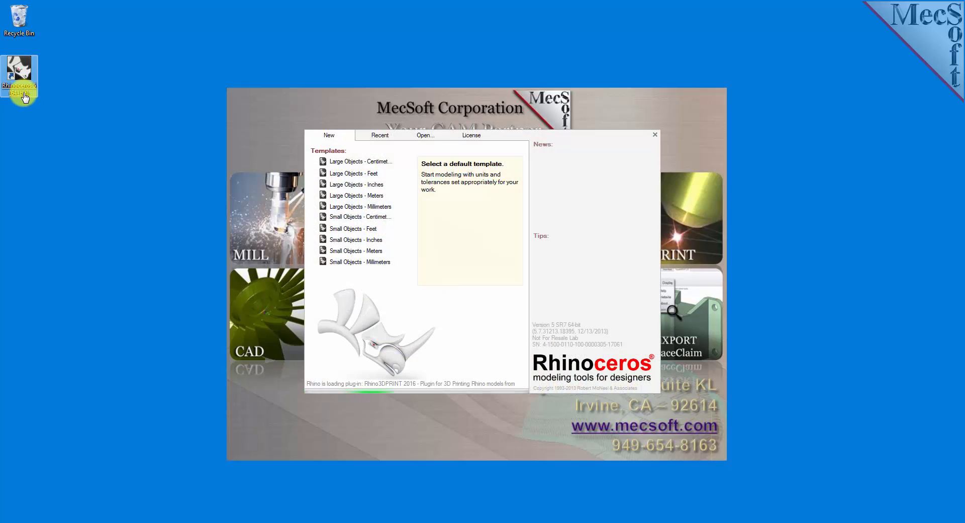
{"action": "mouse_move", "coordinate": [254, 371]}
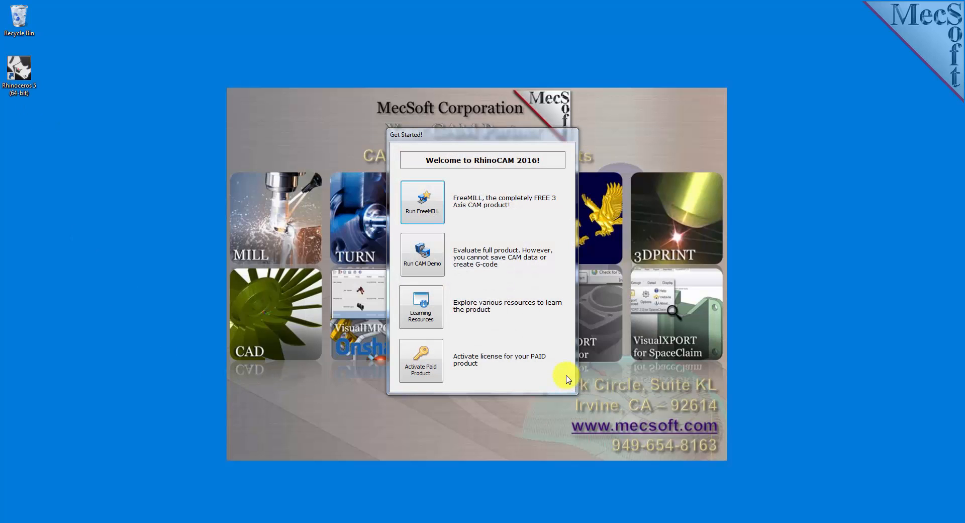
{"action": "mouse_move", "coordinate": [529, 222]}
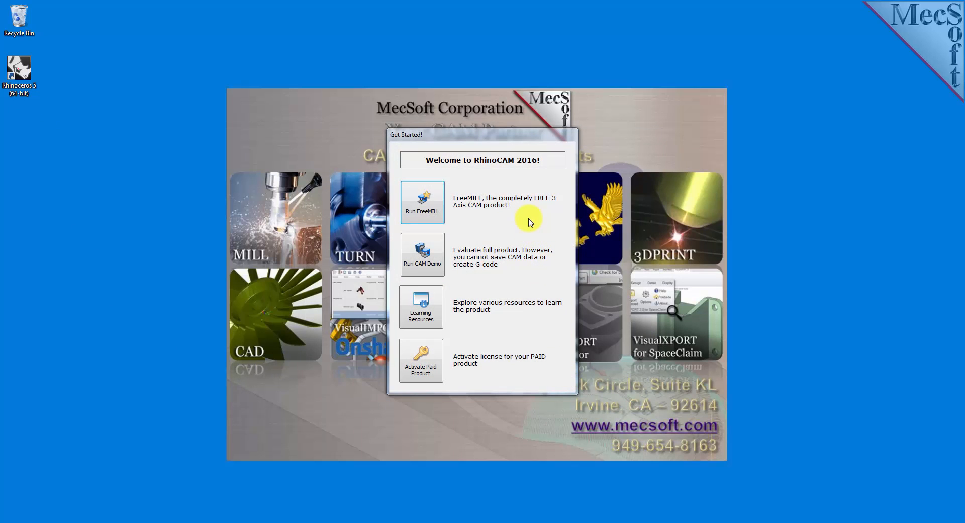
{"action": "mouse_move", "coordinate": [392, 151]}
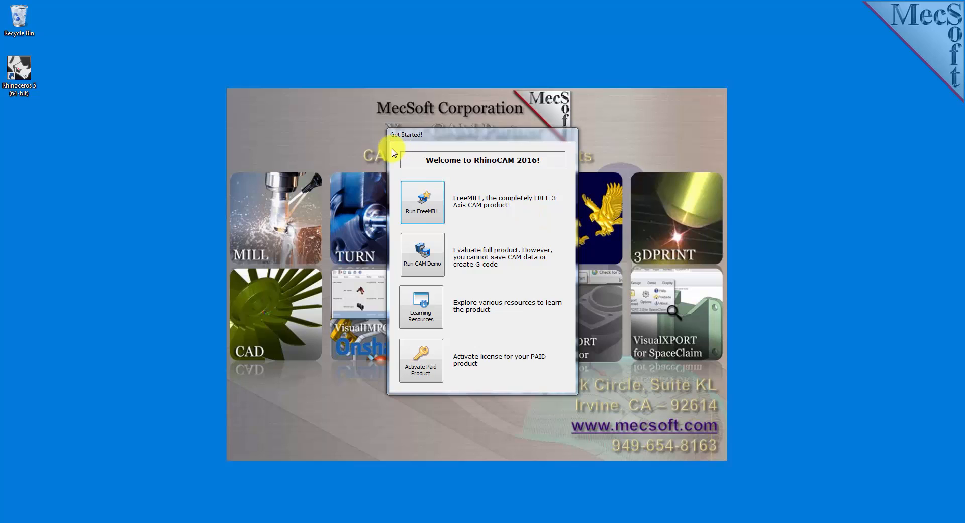
{"action": "mouse_move", "coordinate": [527, 203]}
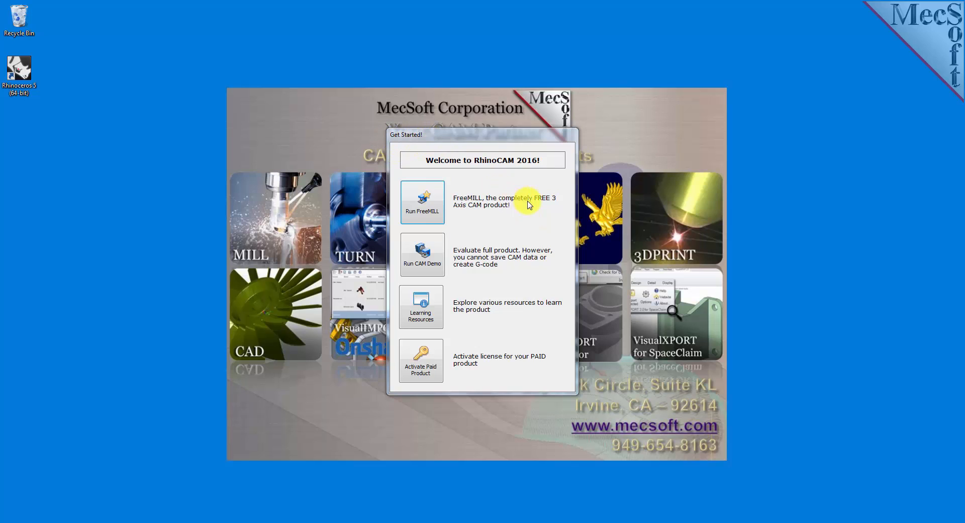
{"action": "mouse_move", "coordinate": [463, 167]}
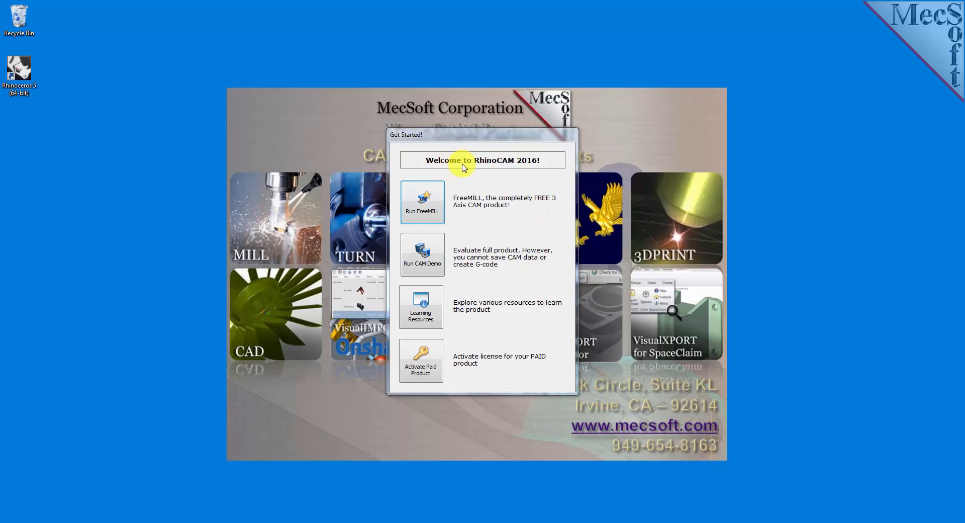
{"action": "mouse_move", "coordinate": [547, 171]}
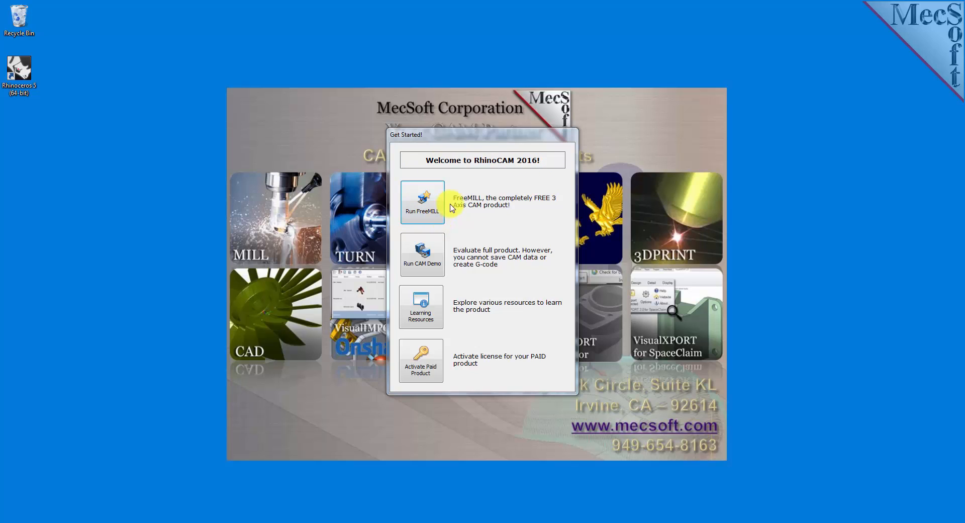
{"action": "mouse_move", "coordinate": [496, 292]}
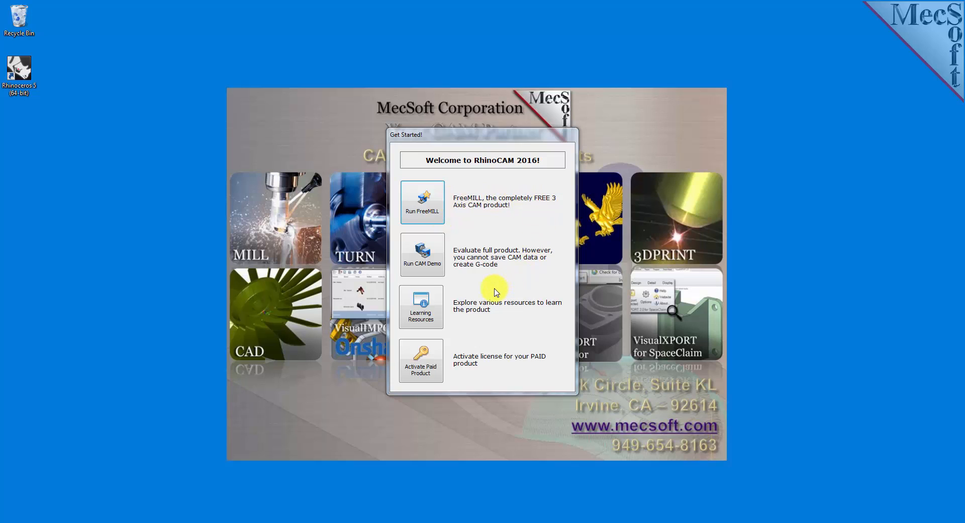
{"action": "mouse_move", "coordinate": [468, 287]}
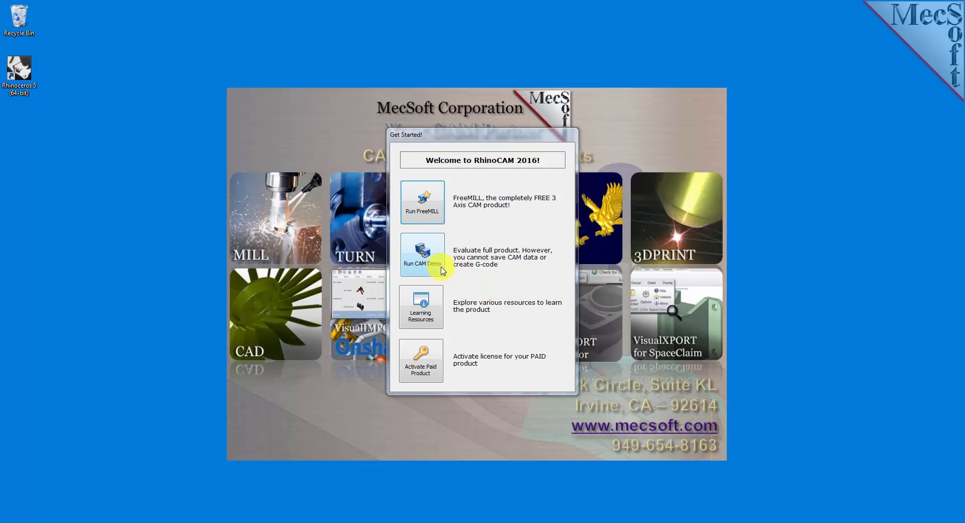
{"action": "mouse_move", "coordinate": [451, 258]}
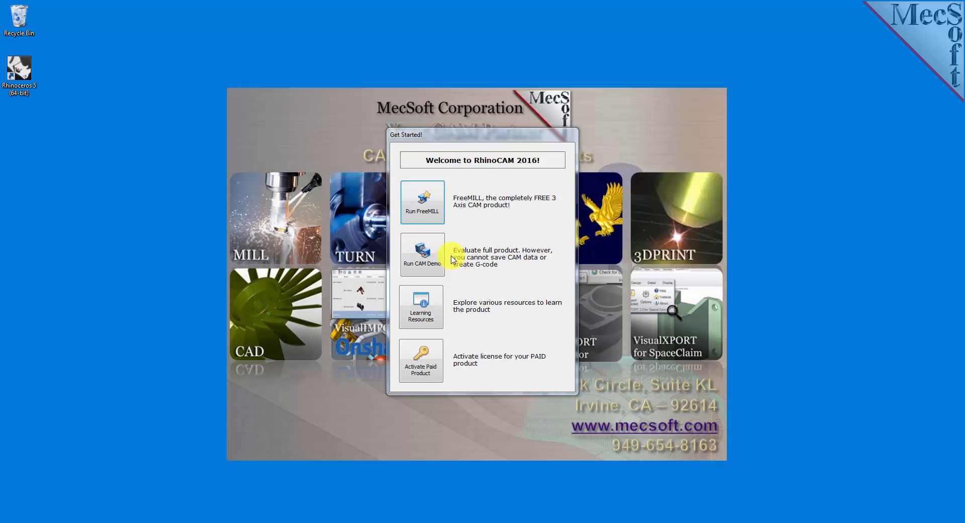
{"action": "mouse_move", "coordinate": [455, 266]}
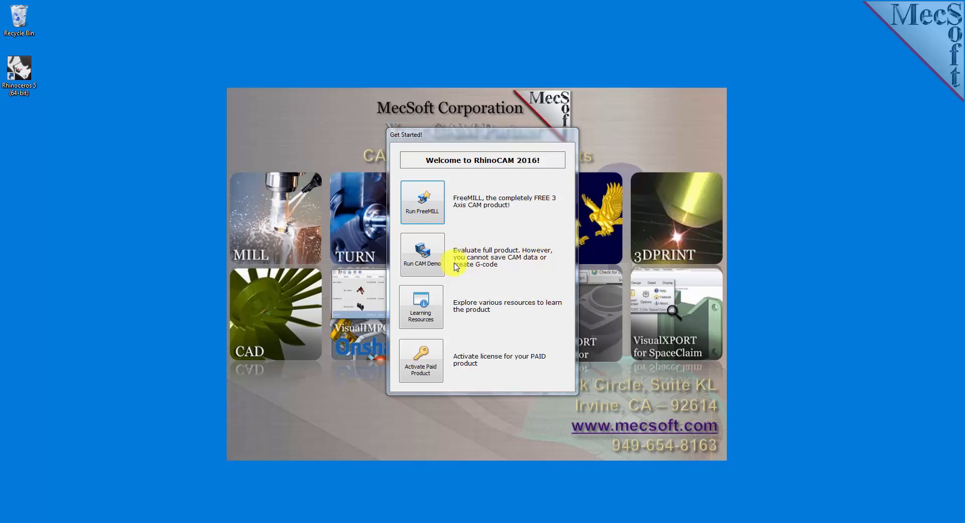
{"action": "mouse_move", "coordinate": [489, 332]}
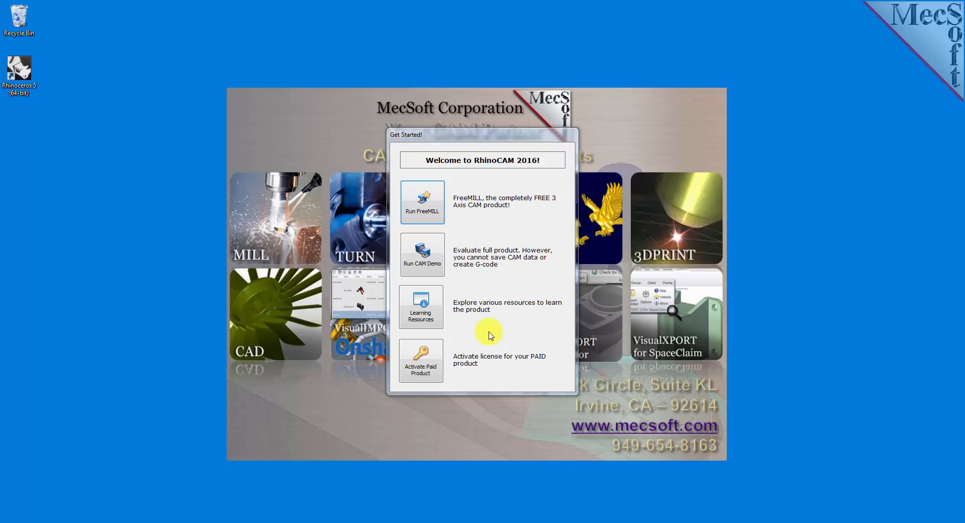
{"action": "mouse_move", "coordinate": [438, 327]}
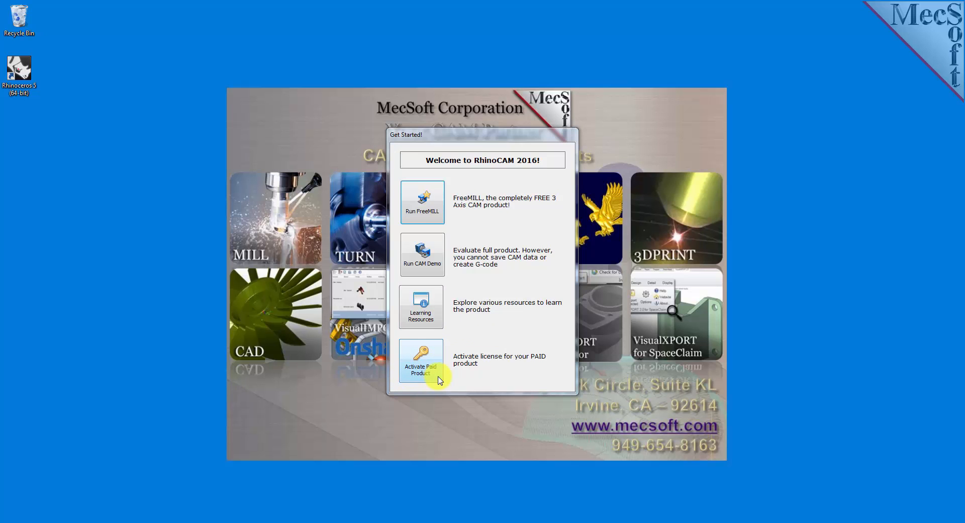
{"action": "mouse_move", "coordinate": [423, 211]}
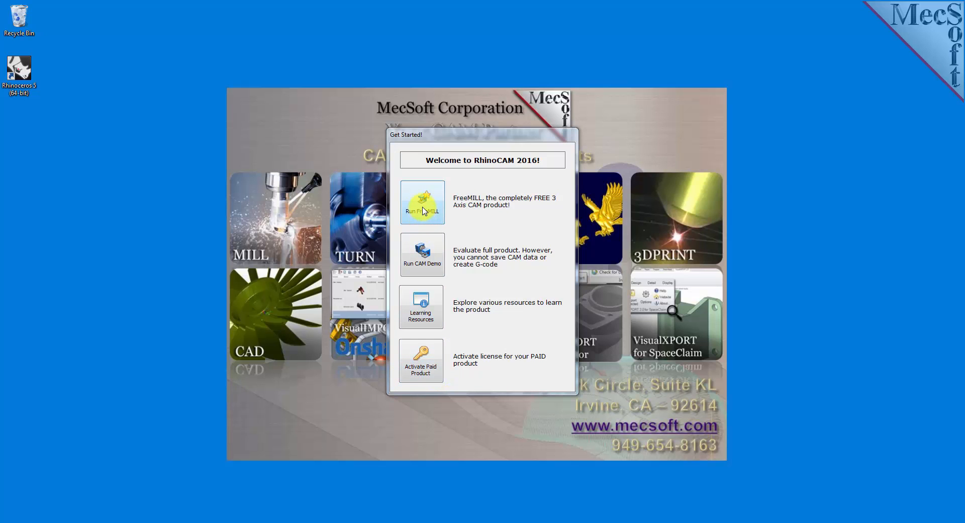
Run FreeMILL from Get Started and confirm it is the checked RhinoCAM product
{"action": "left_click", "coordinate": [422, 202]}
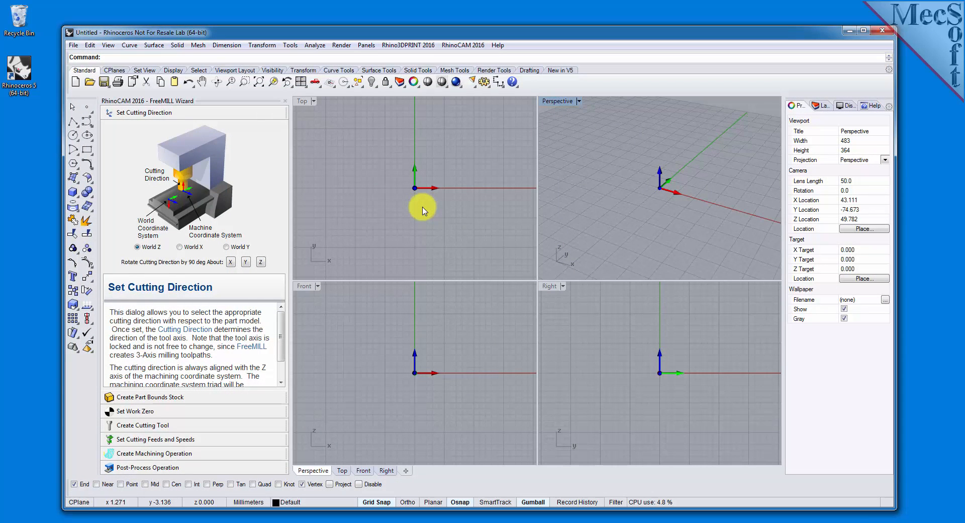
{"action": "mouse_move", "coordinate": [286, 165]}
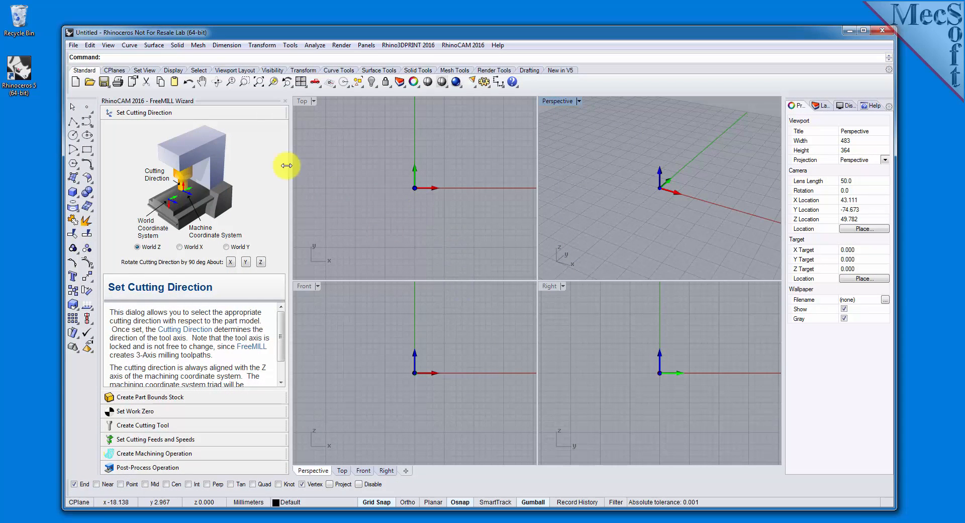
{"action": "mouse_move", "coordinate": [262, 163]}
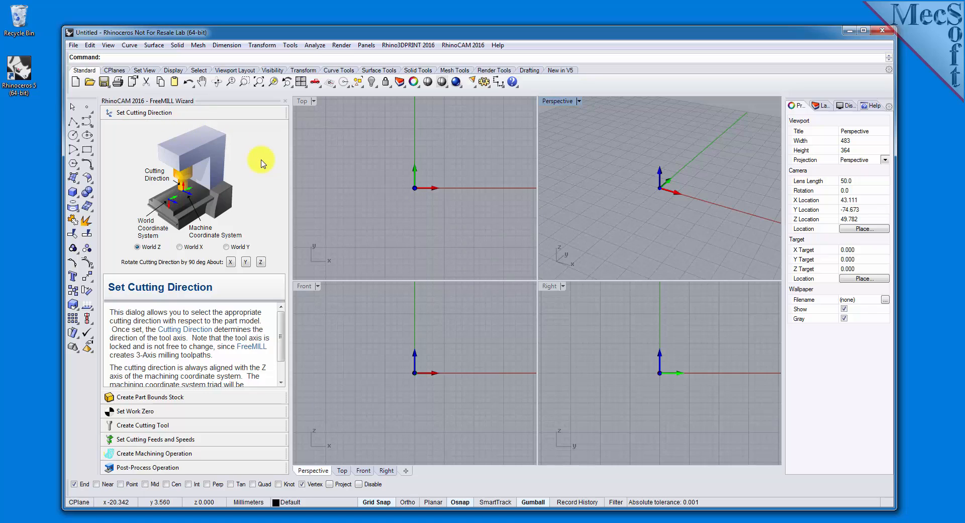
{"action": "mouse_move", "coordinate": [486, 48]}
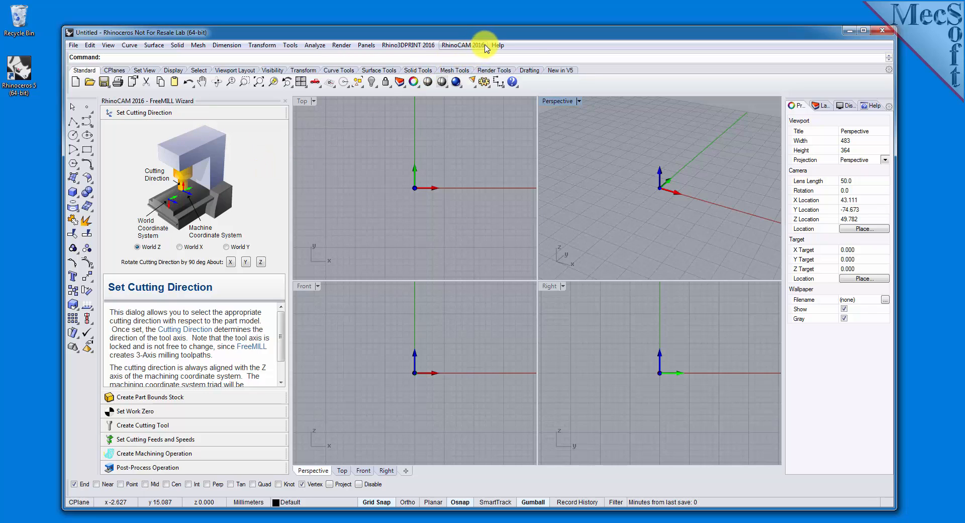
{"action": "left_click", "coordinate": [456, 45]}
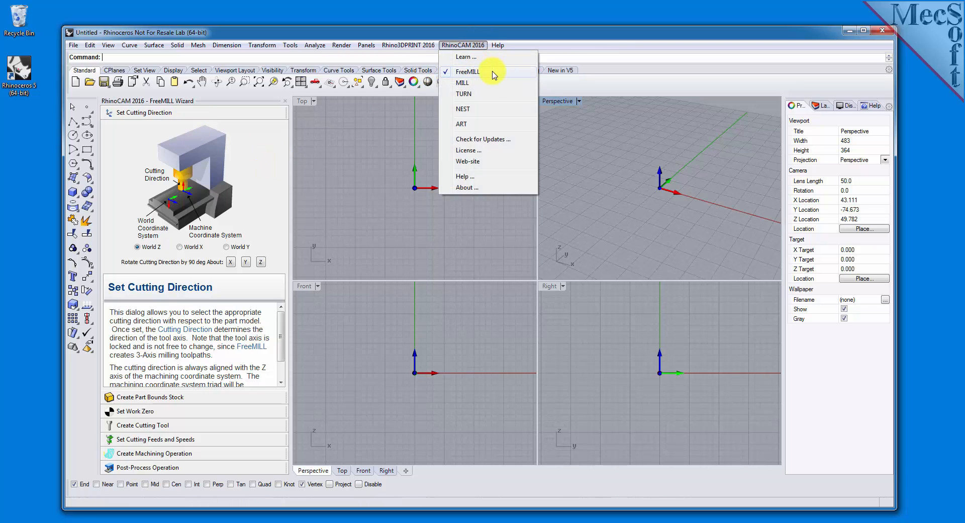
{"action": "left_click", "coordinate": [374, 247]}
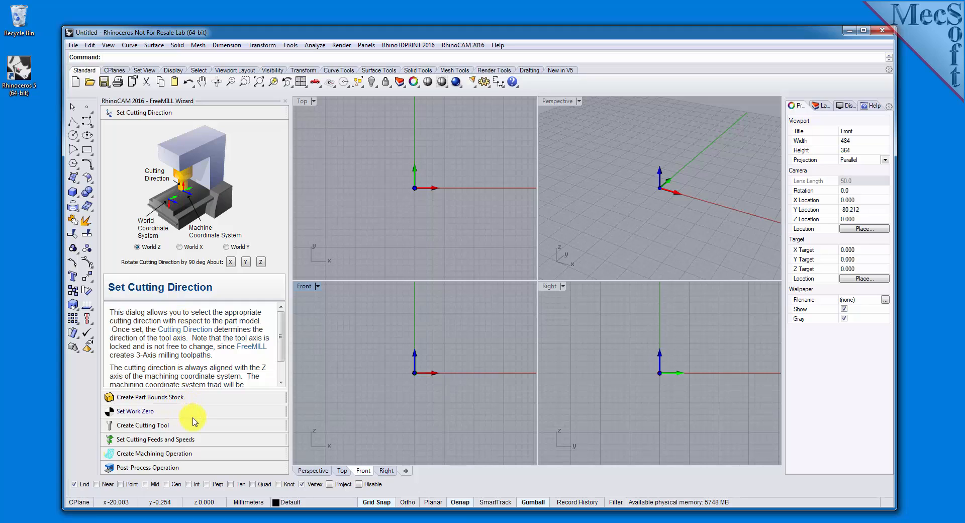
{"action": "mouse_move", "coordinate": [203, 456]}
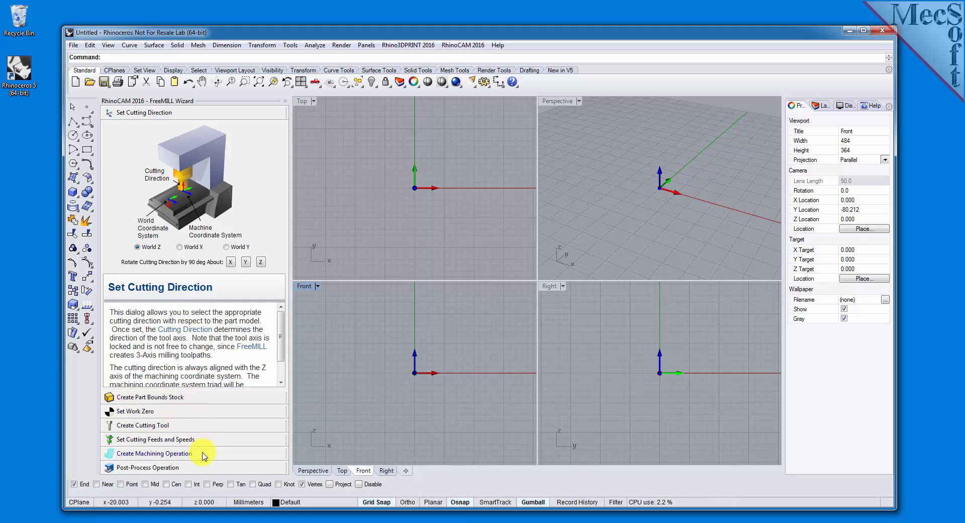
{"action": "mouse_move", "coordinate": [486, 314]}
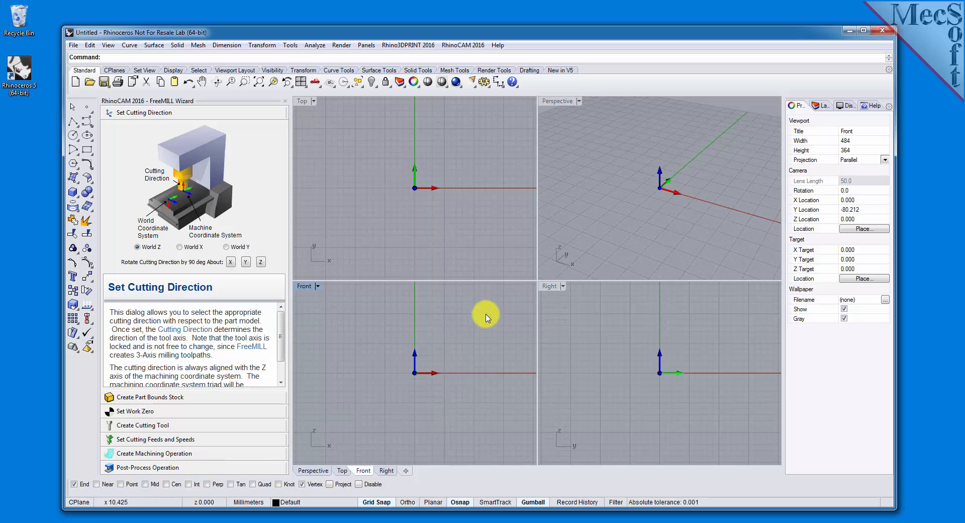
{"action": "mouse_move", "coordinate": [527, 290]}
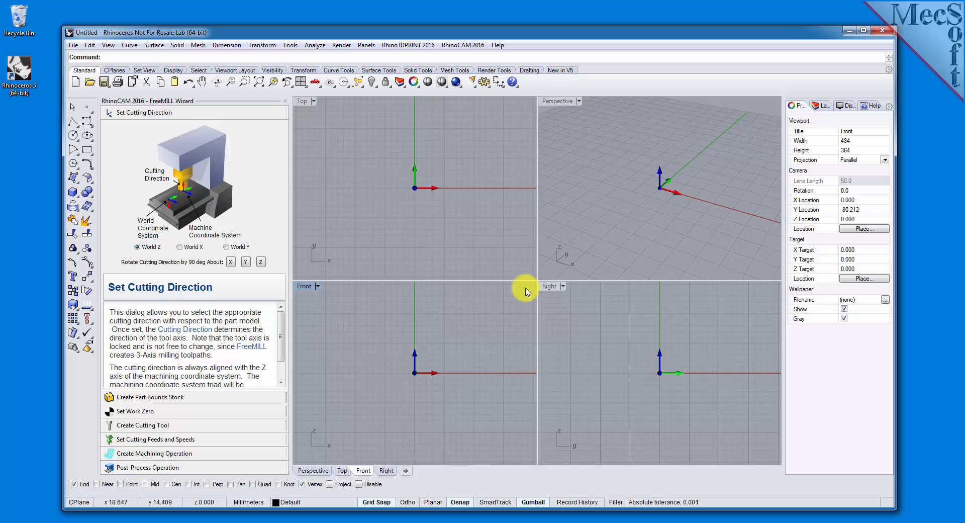
{"action": "mouse_move", "coordinate": [523, 355]}
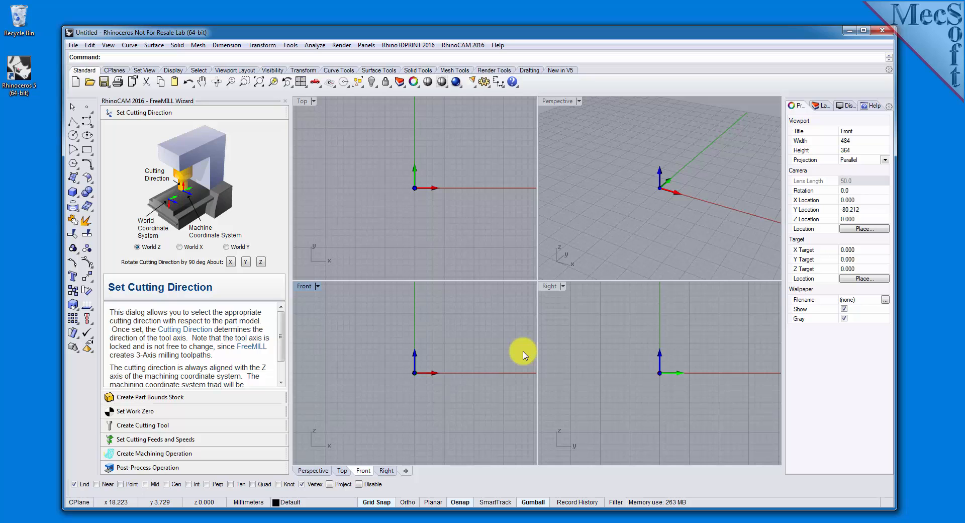
Open the Cap.3dm tutorial part from the QuickStart folder
{"action": "left_click", "coordinate": [73, 45]}
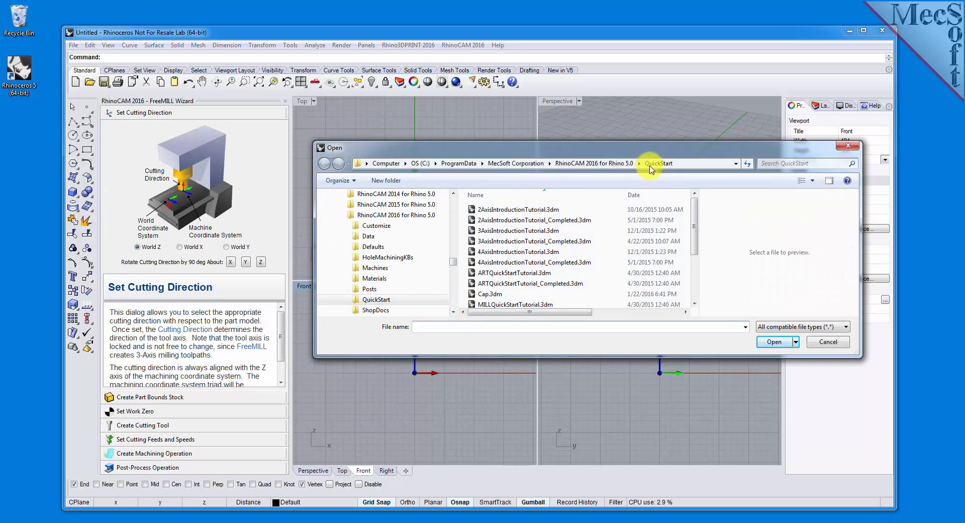
{"action": "mouse_move", "coordinate": [458, 288]}
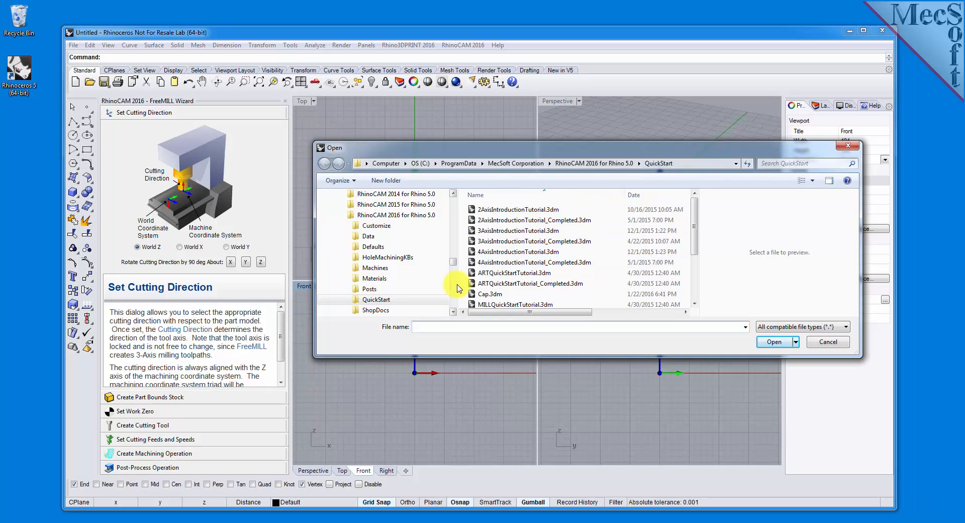
{"action": "left_click", "coordinate": [489, 293]}
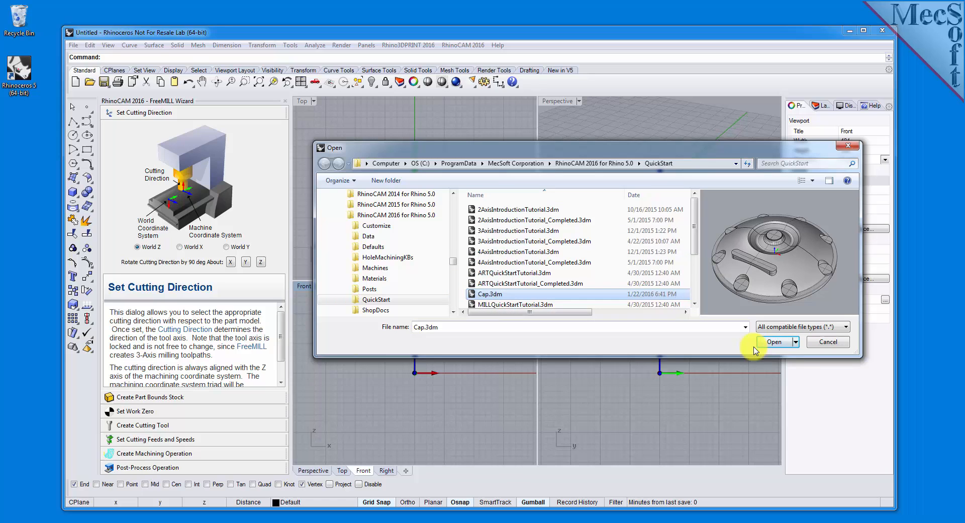
{"action": "left_click", "coordinate": [775, 342]}
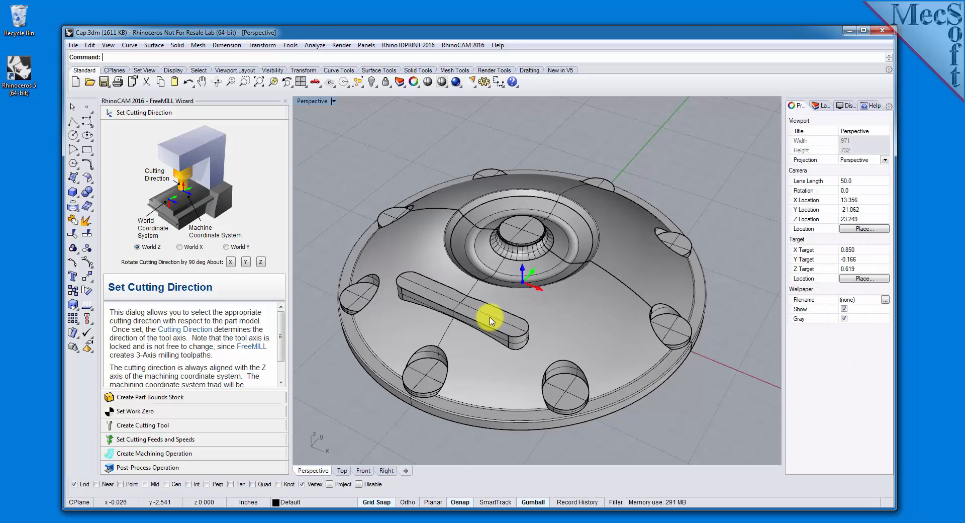
{"action": "left_click_drag", "start_coordinate": [489, 321], "coordinate": [549, 342]}
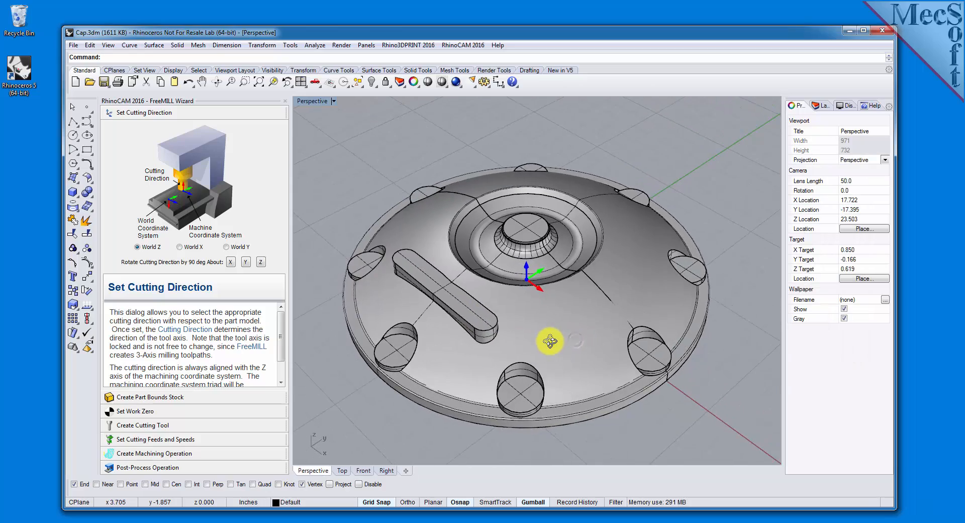
{"action": "left_click_drag", "start_coordinate": [550, 341], "coordinate": [569, 256]}
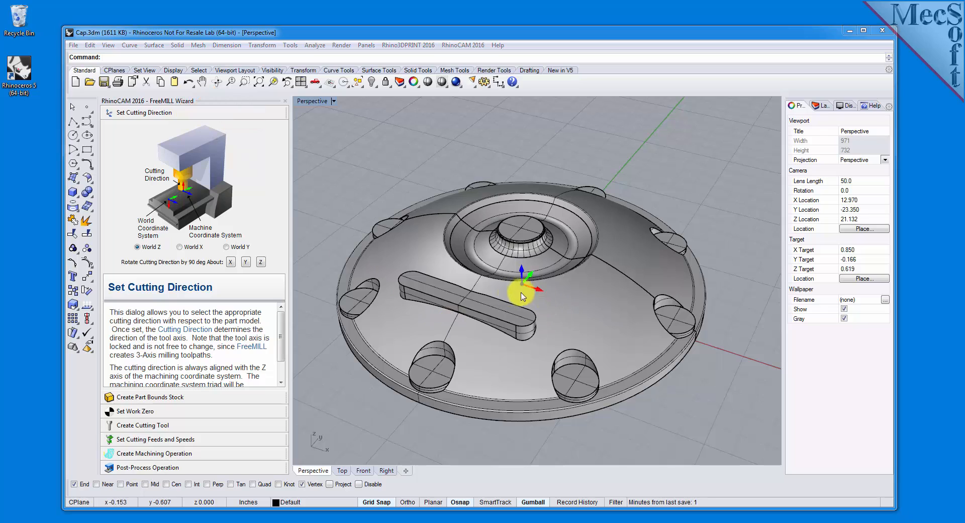
{"action": "mouse_move", "coordinate": [520, 302]}
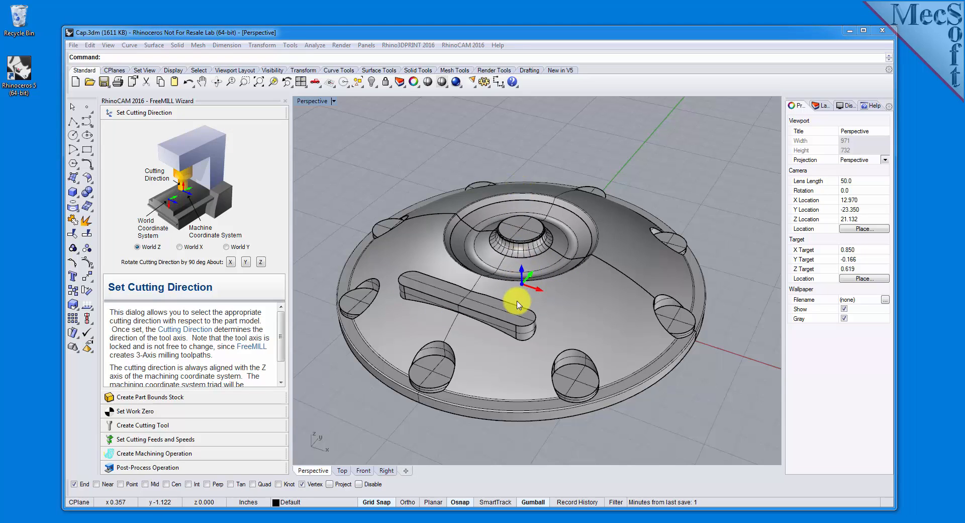
{"action": "mouse_move", "coordinate": [595, 342]}
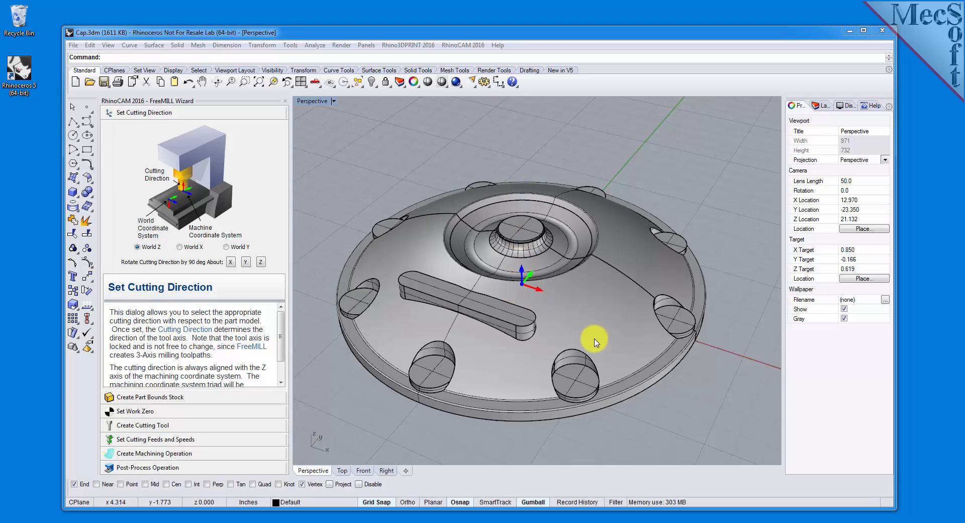
{"action": "mouse_move", "coordinate": [589, 342]}
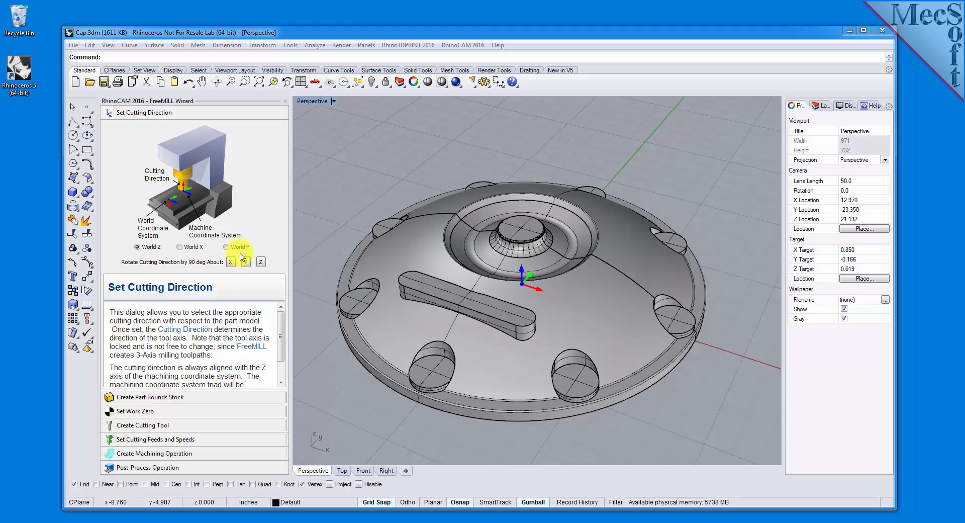
{"action": "mouse_move", "coordinate": [581, 326]}
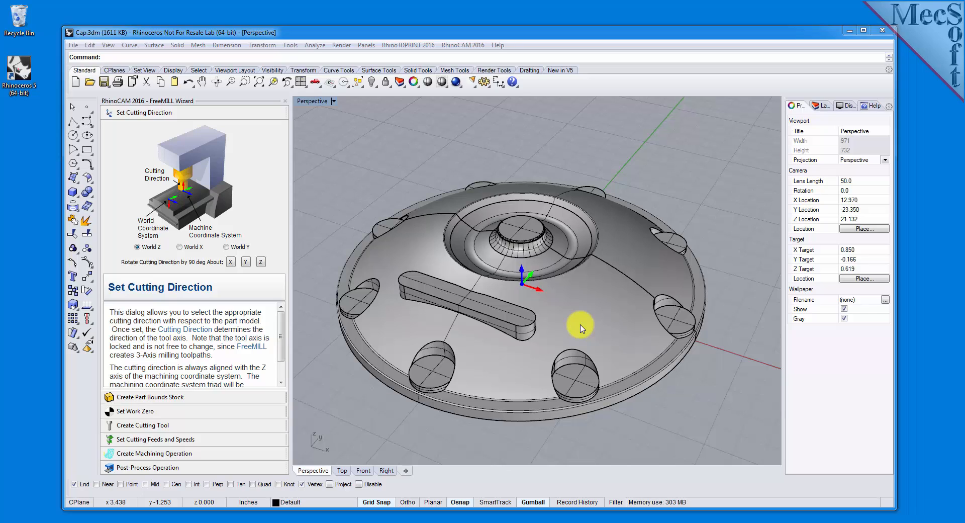
{"action": "mouse_move", "coordinate": [228, 251]}
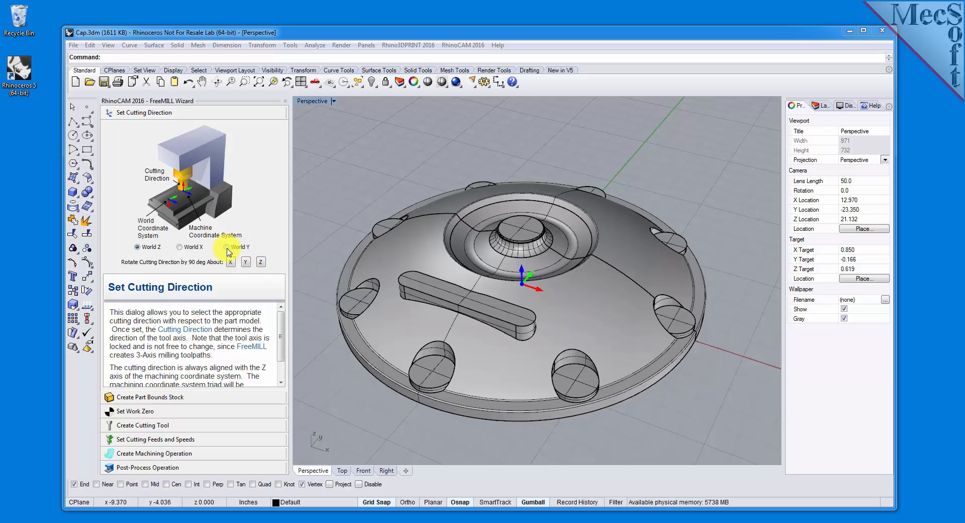
Choose World Y instead of World Z as the cutting direction
{"action": "left_click", "coordinate": [228, 247]}
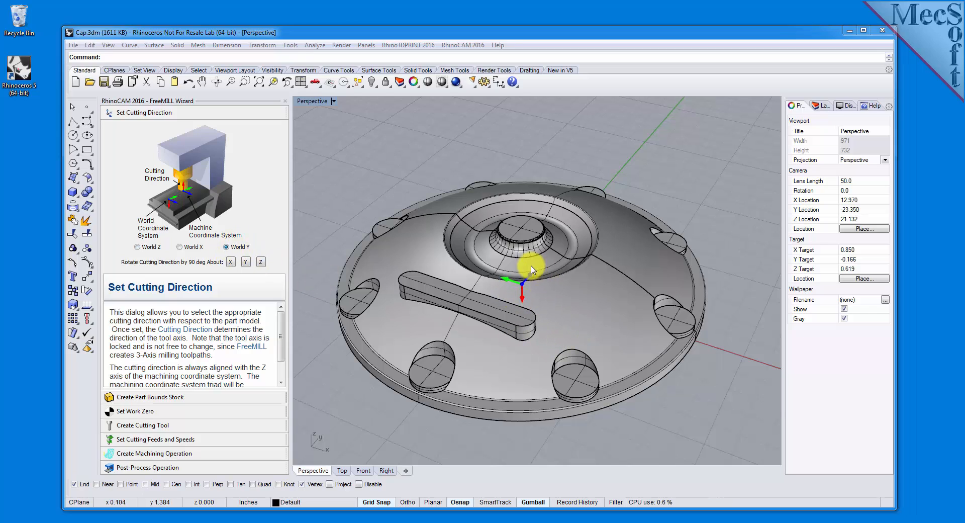
{"action": "mouse_move", "coordinate": [567, 301]}
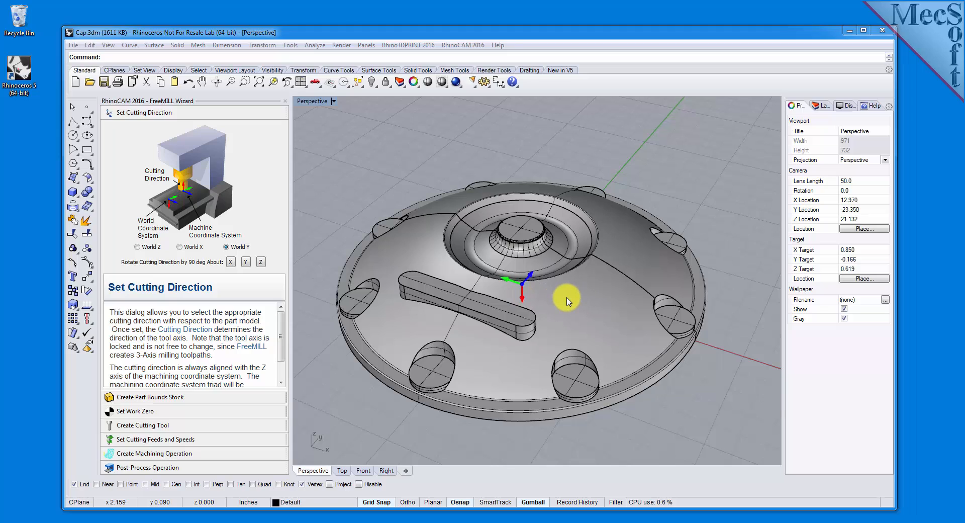
{"action": "mouse_move", "coordinate": [315, 441]}
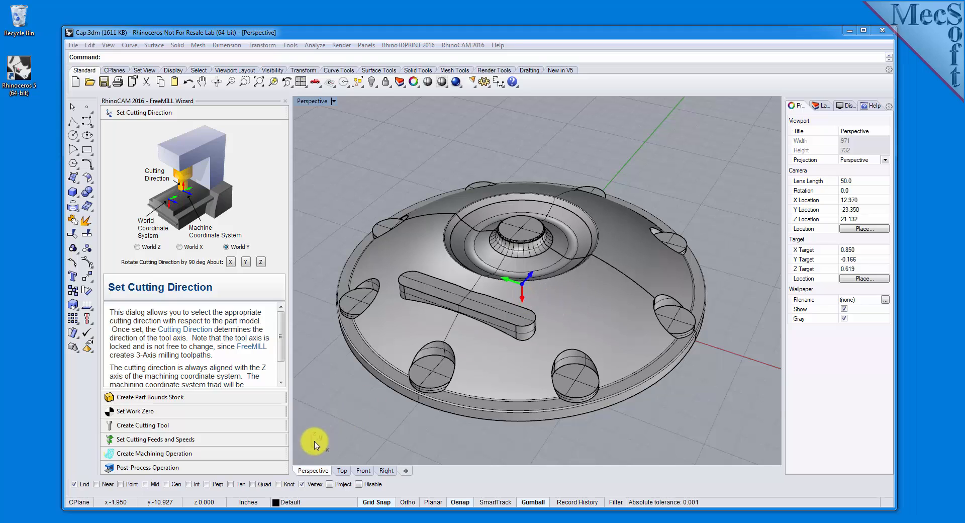
{"action": "mouse_move", "coordinate": [548, 299]}
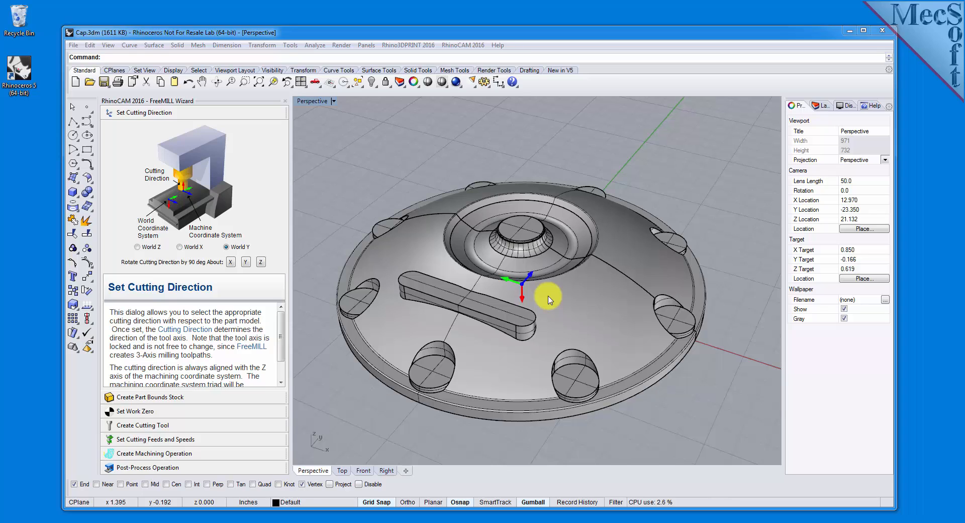
{"action": "mouse_move", "coordinate": [546, 295]}
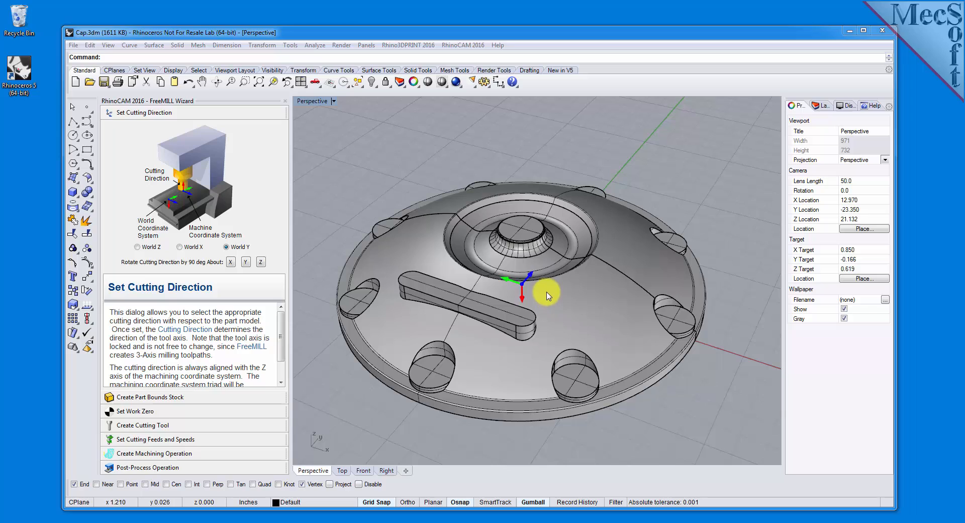
{"action": "mouse_move", "coordinate": [517, 282]}
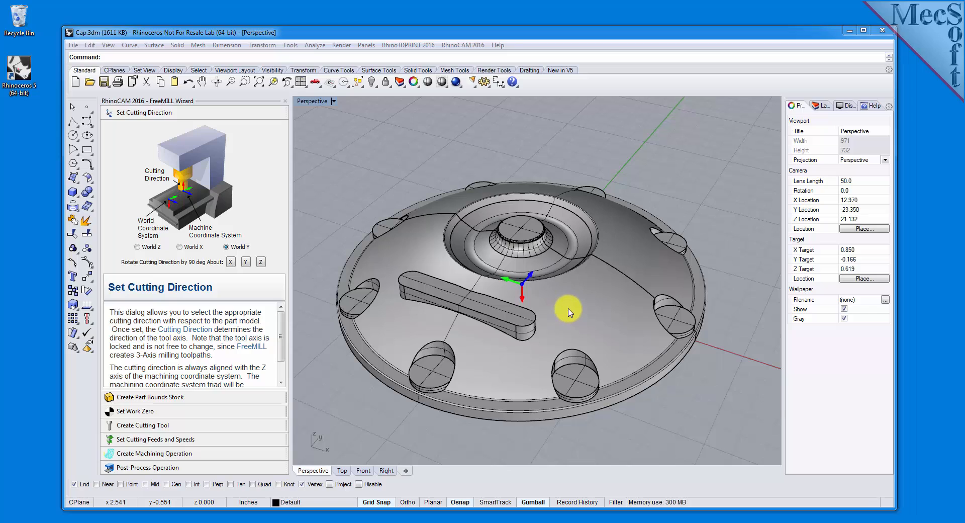
{"action": "mouse_move", "coordinate": [607, 215]}
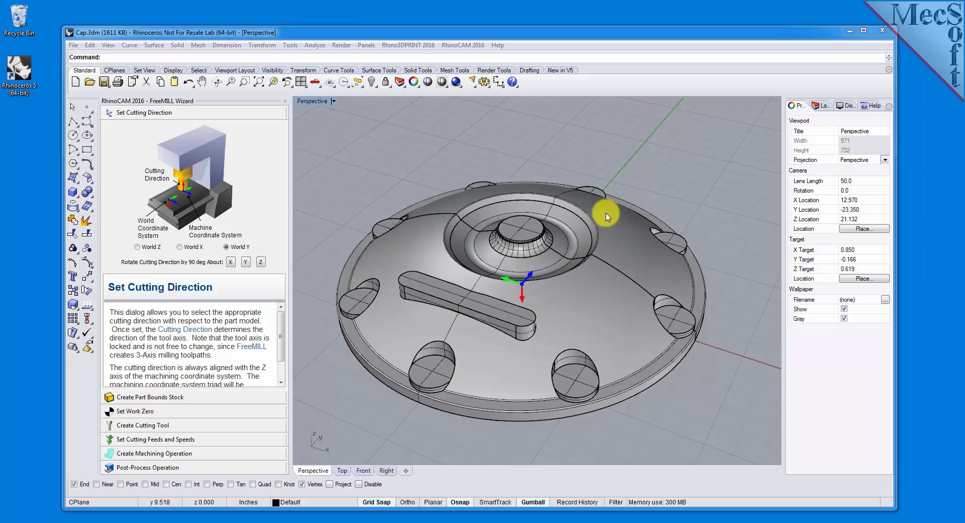
{"action": "mouse_move", "coordinate": [533, 294]}
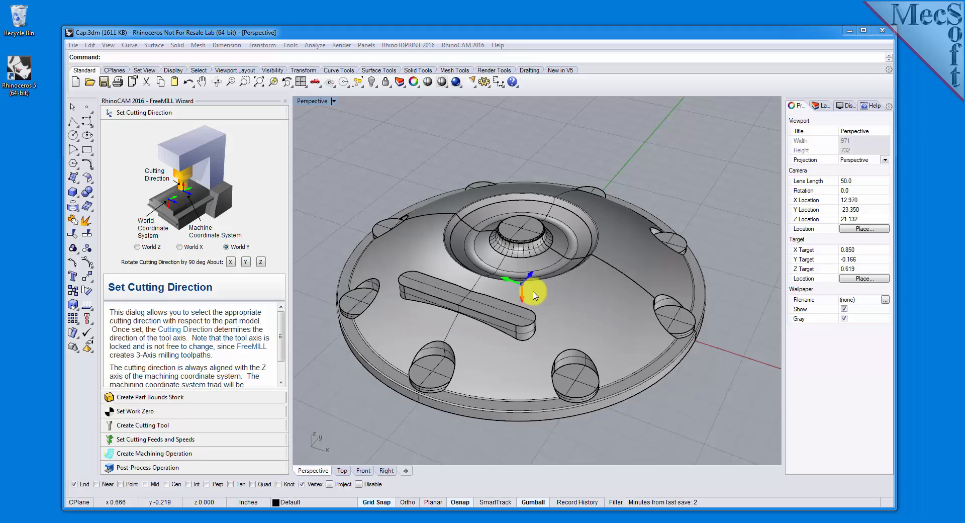
{"action": "mouse_move", "coordinate": [517, 196]}
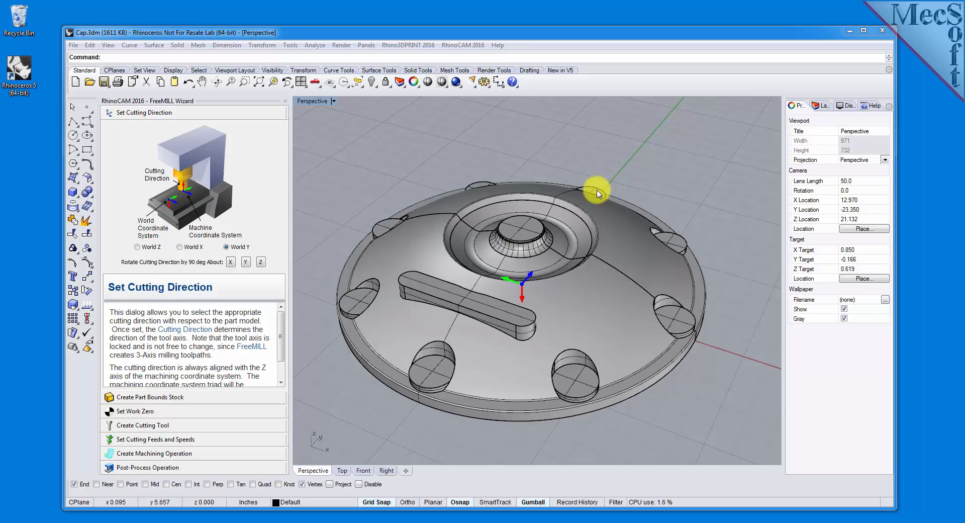
{"action": "mouse_move", "coordinate": [521, 294]}
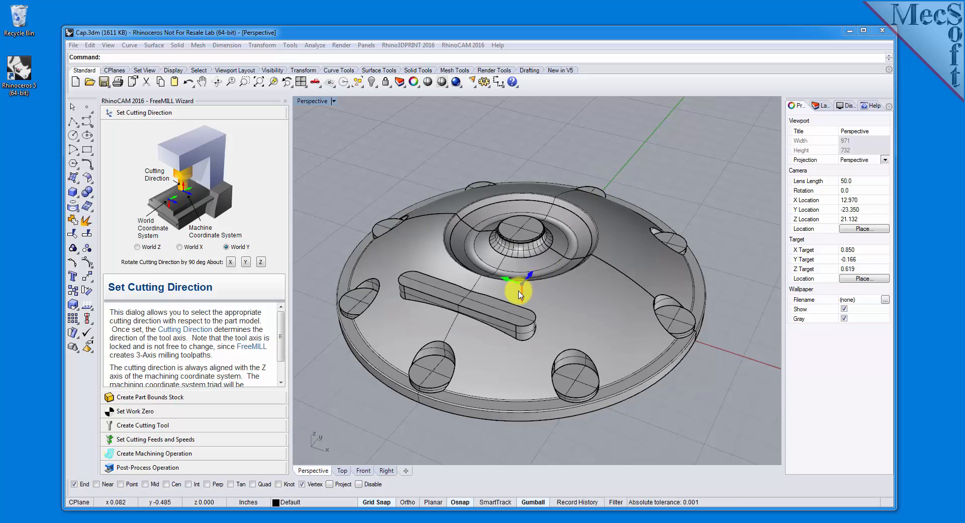
{"action": "mouse_move", "coordinate": [307, 357]}
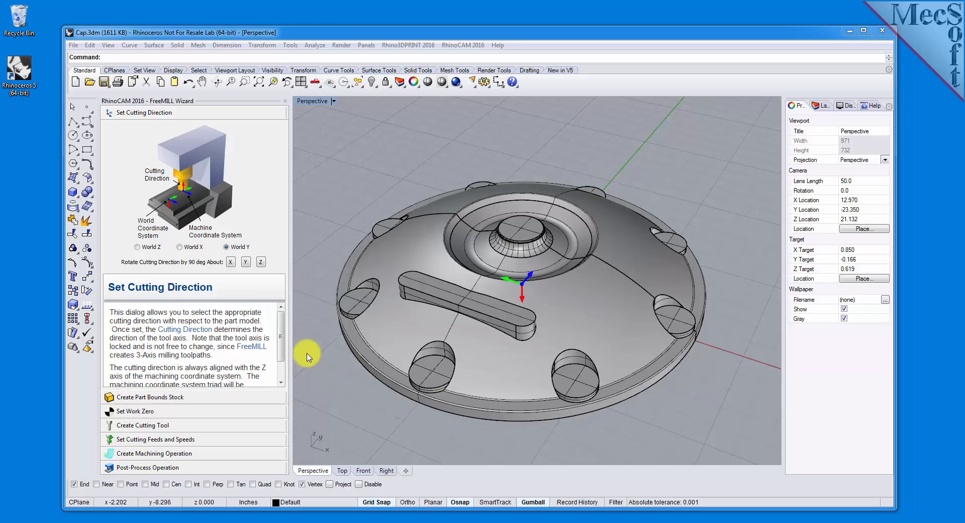
Switch the cutting direction from World Y back to World Z
{"action": "left_click", "coordinate": [139, 247]}
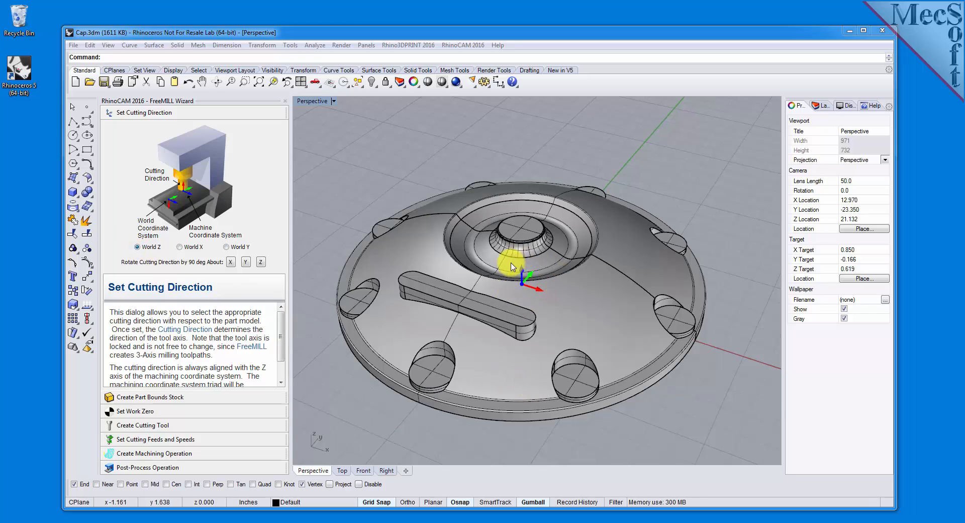
{"action": "mouse_move", "coordinate": [311, 447]}
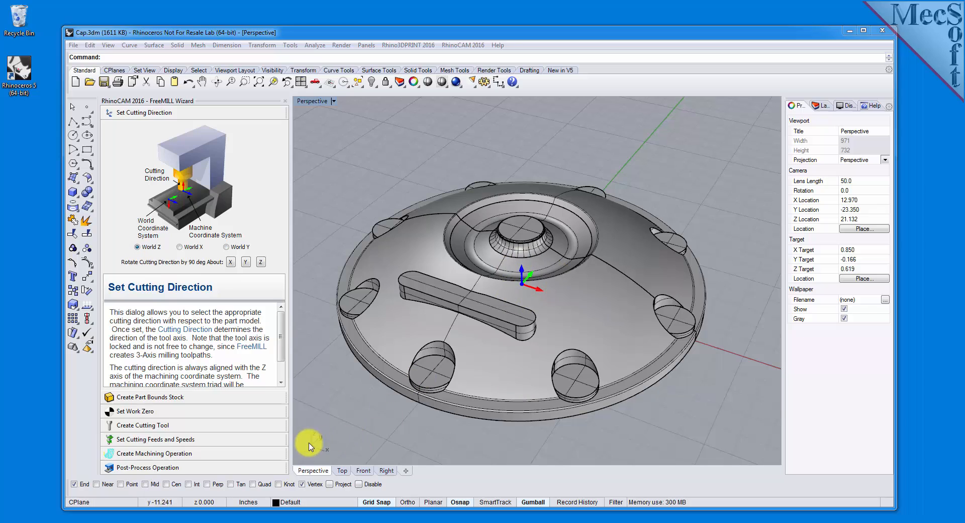
{"action": "mouse_move", "coordinate": [588, 433]}
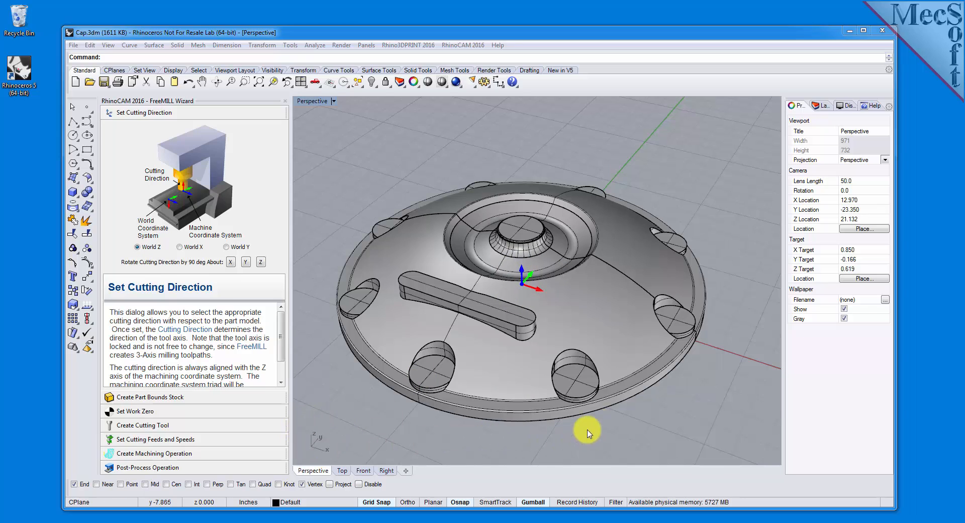
{"action": "mouse_move", "coordinate": [690, 402]}
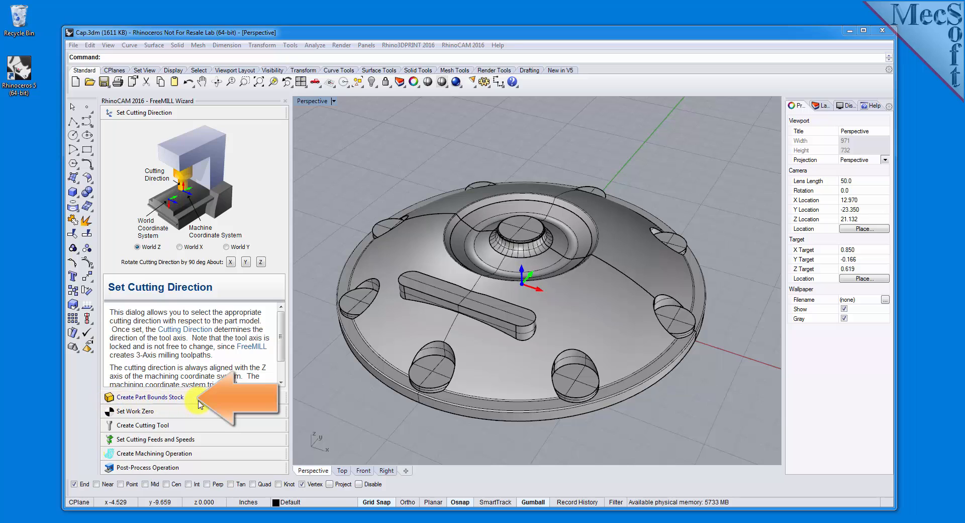
Create a 16 × 16 × 3 part-bounds stock box and inspect it from several angles
{"action": "left_click", "coordinate": [148, 397]}
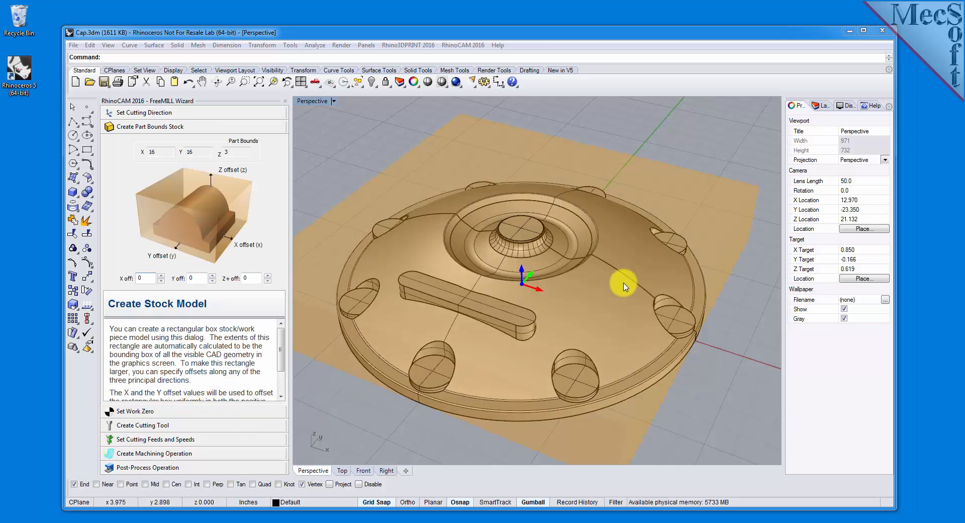
{"action": "left_click_drag", "start_coordinate": [624, 287], "coordinate": [458, 327]}
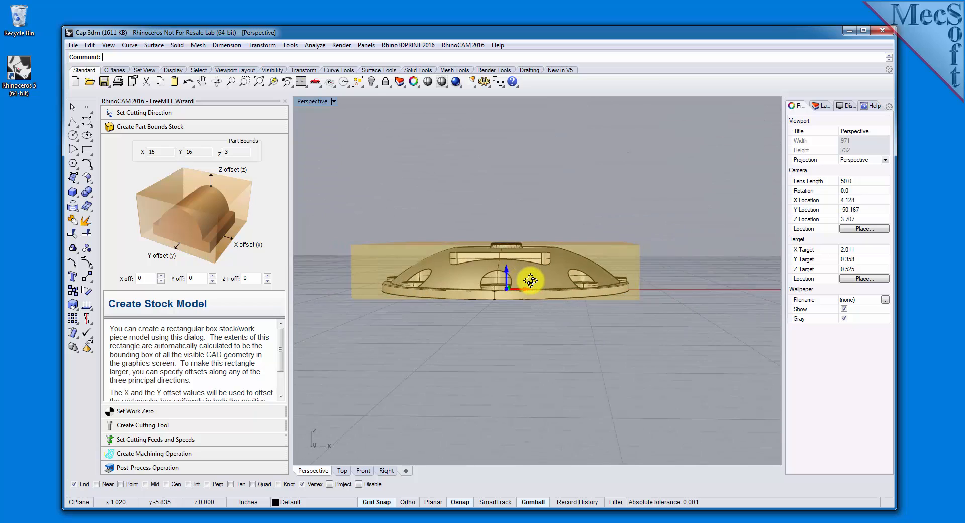
{"action": "left_click_drag", "start_coordinate": [523, 277], "coordinate": [475, 342]}
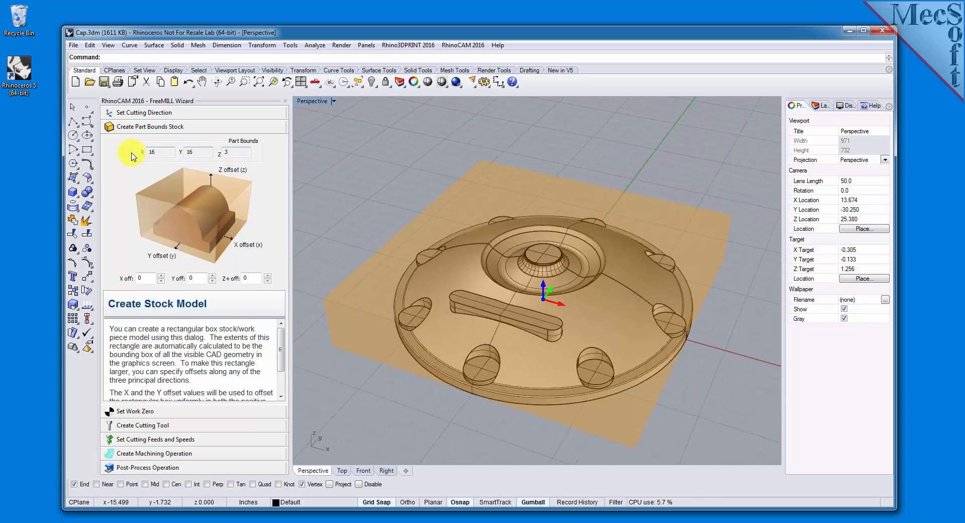
{"action": "mouse_move", "coordinate": [270, 143]}
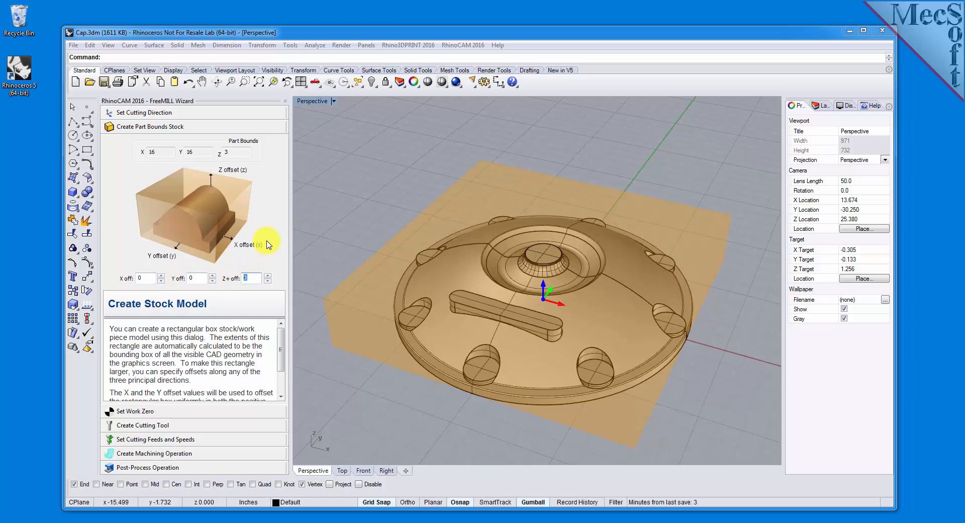
{"action": "mouse_move", "coordinate": [271, 205]}
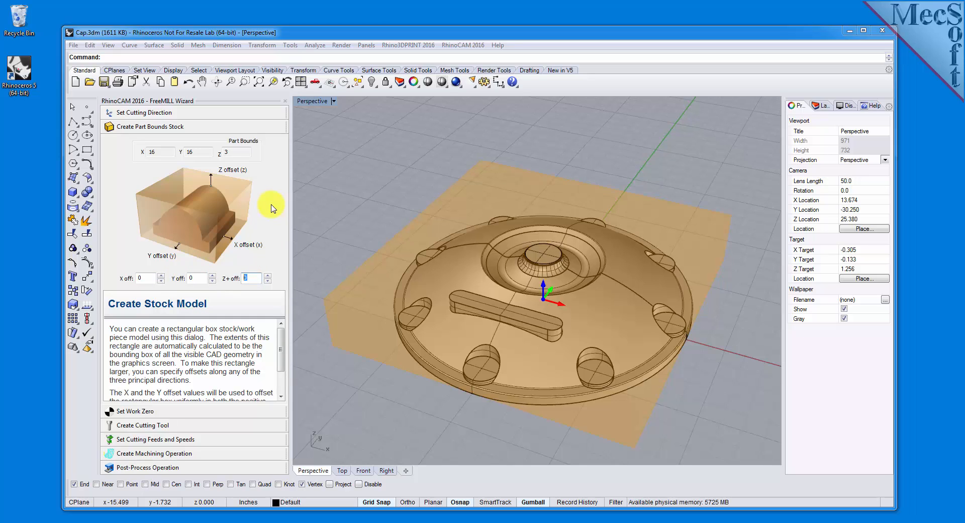
{"action": "mouse_move", "coordinate": [228, 393]}
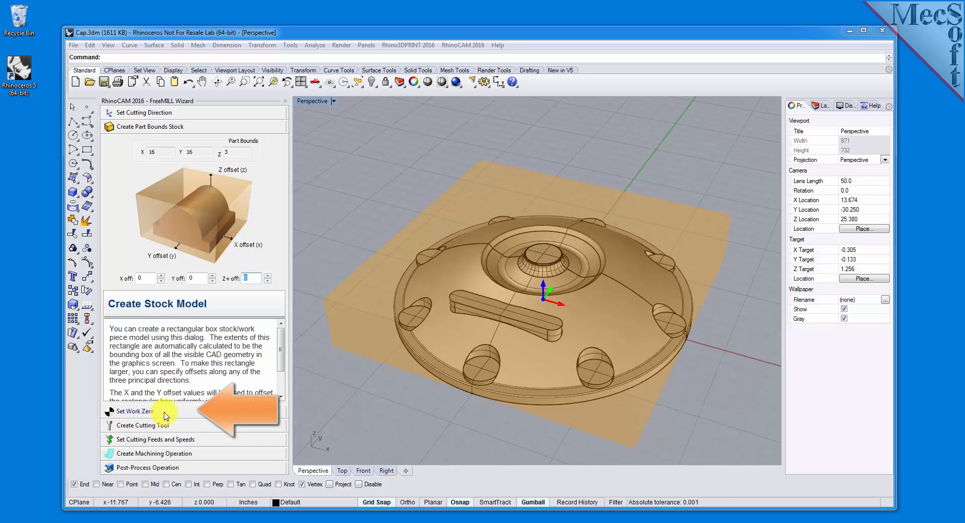
{"action": "left_click", "coordinate": [135, 411]}
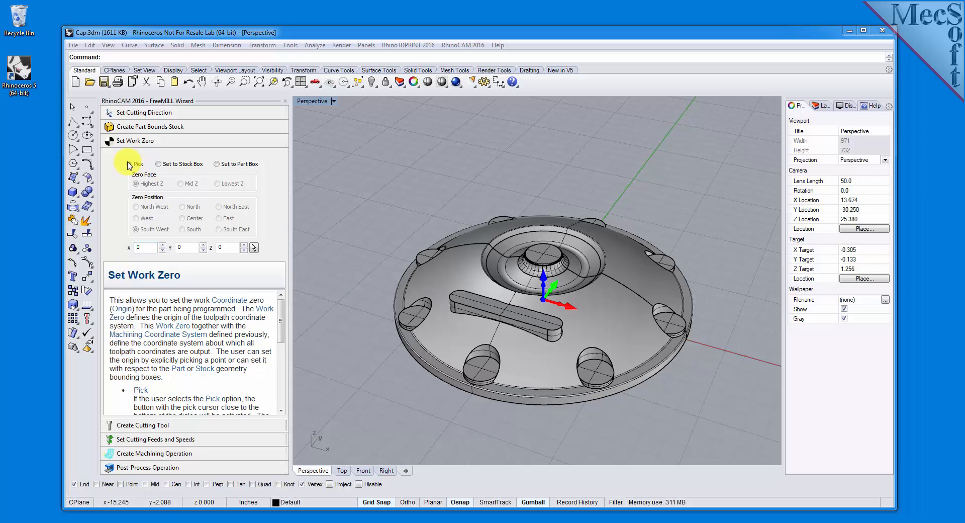
{"action": "left_click", "coordinate": [128, 164]}
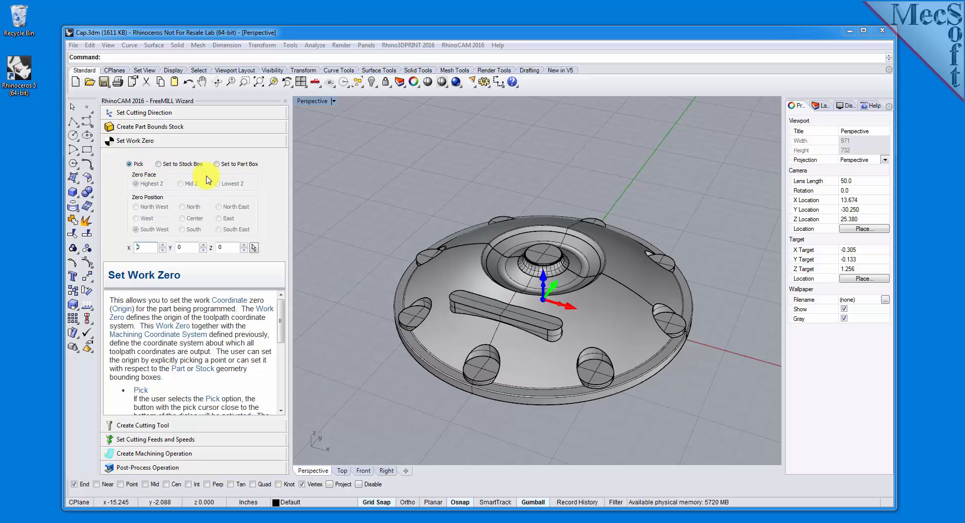
{"action": "left_click", "coordinate": [159, 164]}
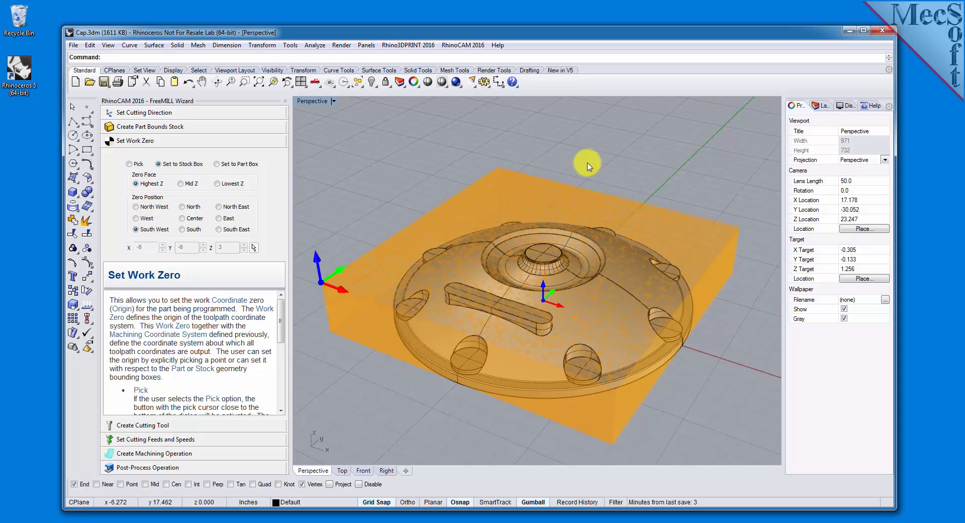
{"action": "mouse_move", "coordinate": [672, 202]}
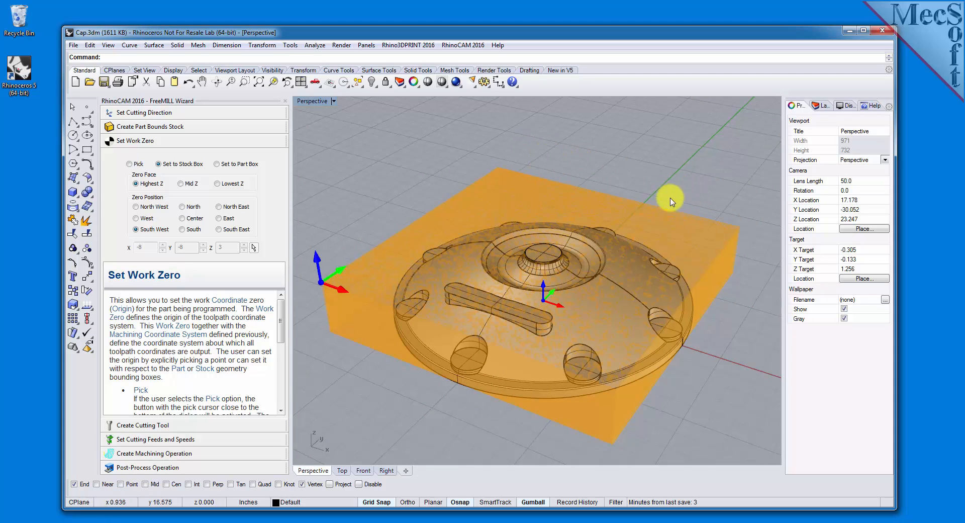
{"action": "mouse_move", "coordinate": [412, 202]}
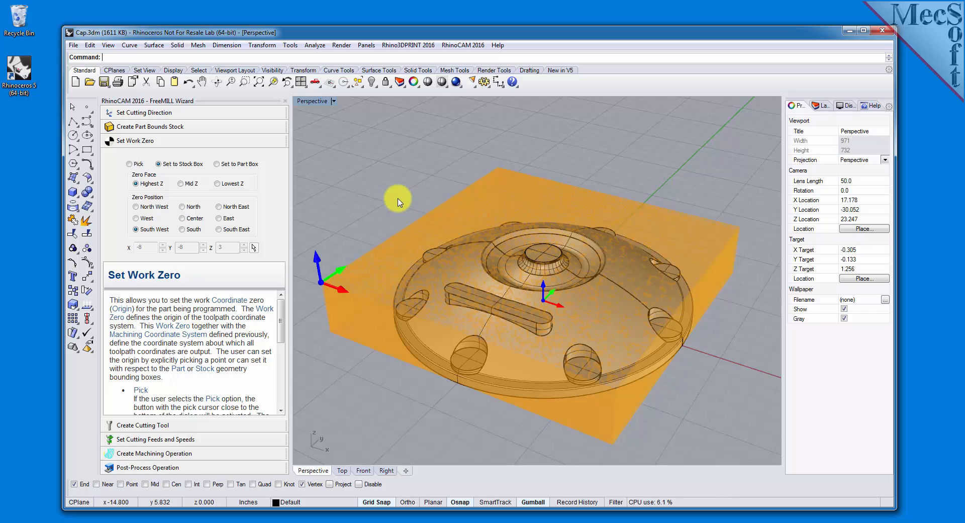
{"action": "mouse_move", "coordinate": [504, 179]}
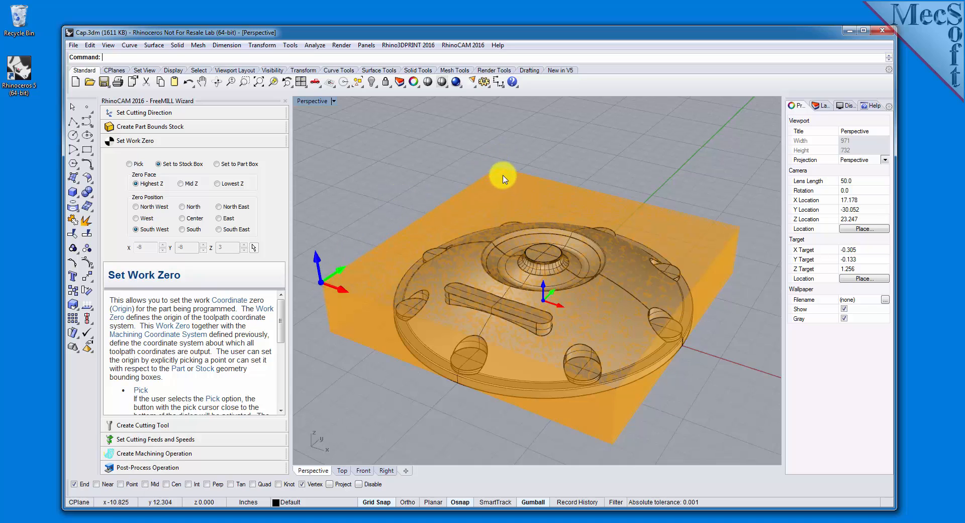
{"action": "mouse_move", "coordinate": [160, 206]}
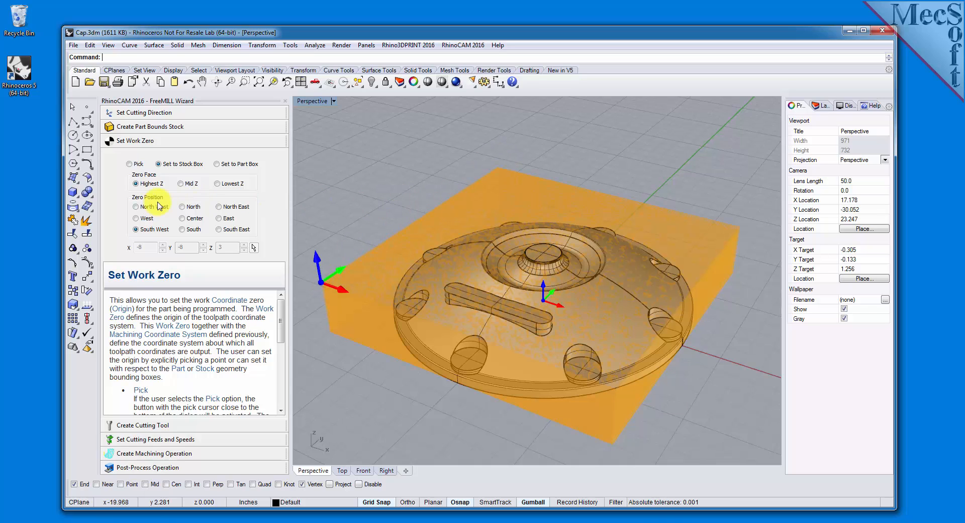
Set the North West zero position, placing work zero at −8, 8, 3
{"action": "left_click", "coordinate": [137, 206]}
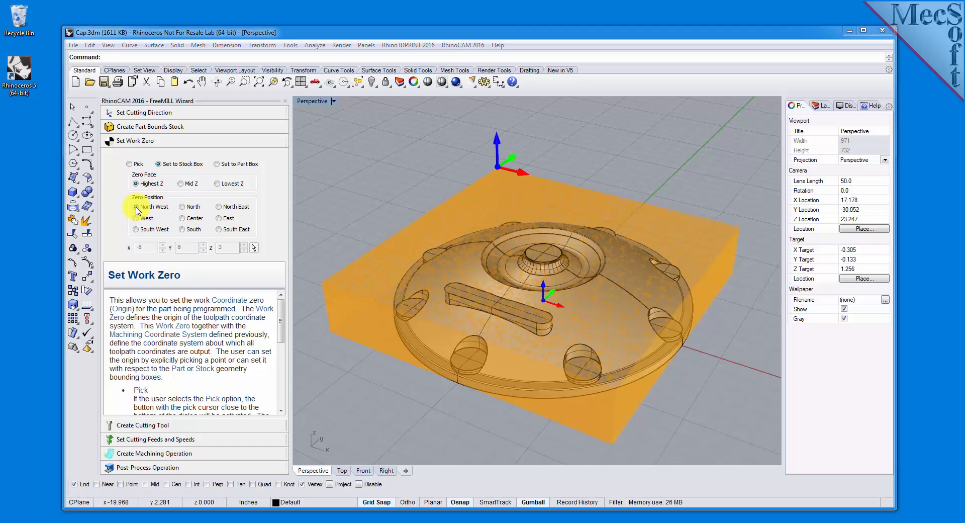
{"action": "mouse_move", "coordinate": [334, 211]}
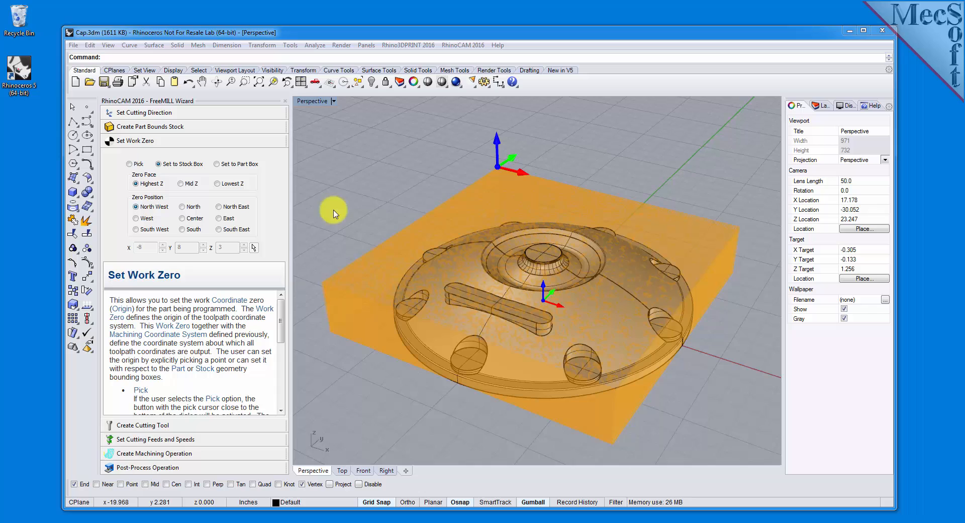
{"action": "mouse_move", "coordinate": [488, 202]}
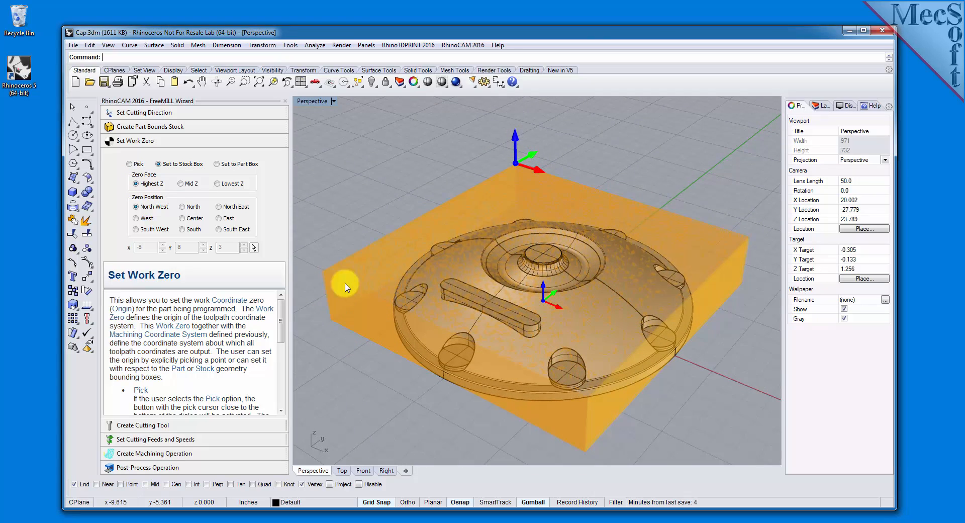
{"action": "mouse_move", "coordinate": [519, 166]}
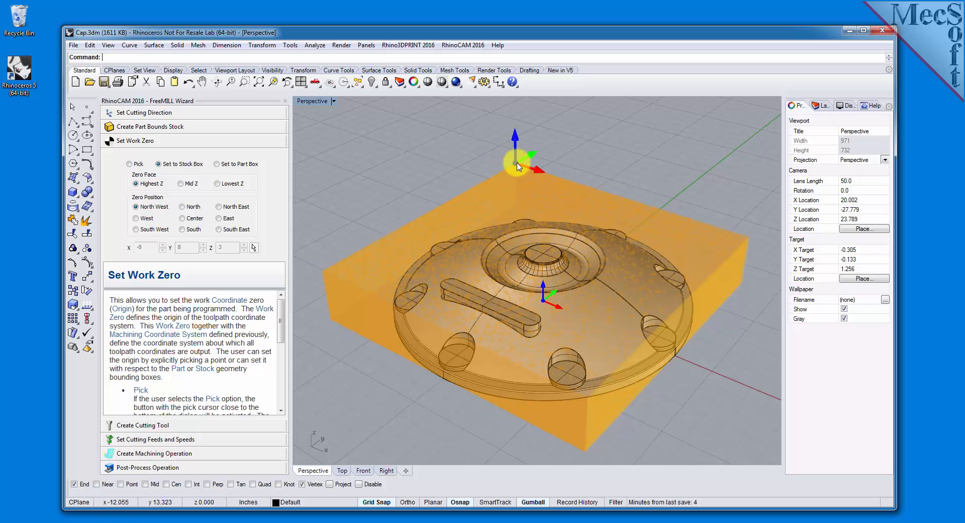
{"action": "mouse_move", "coordinate": [532, 175]}
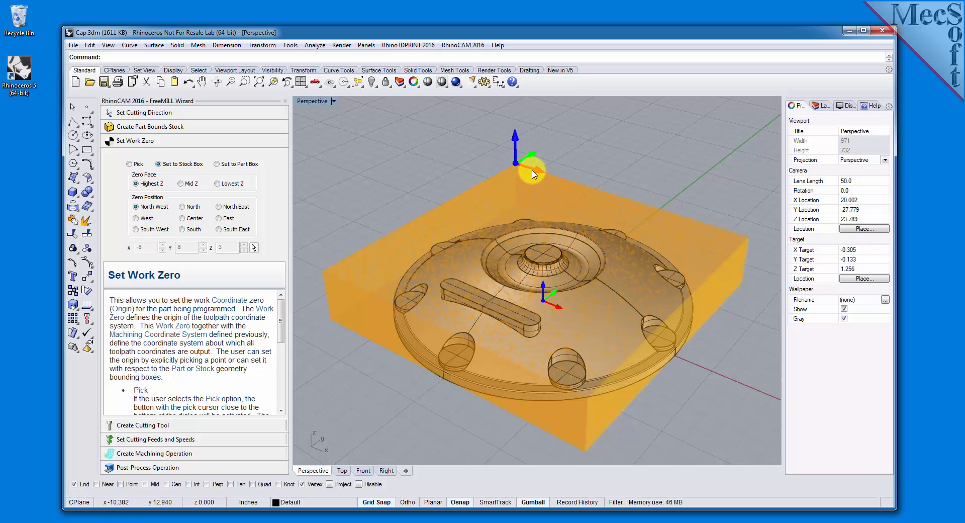
{"action": "mouse_move", "coordinate": [514, 168]}
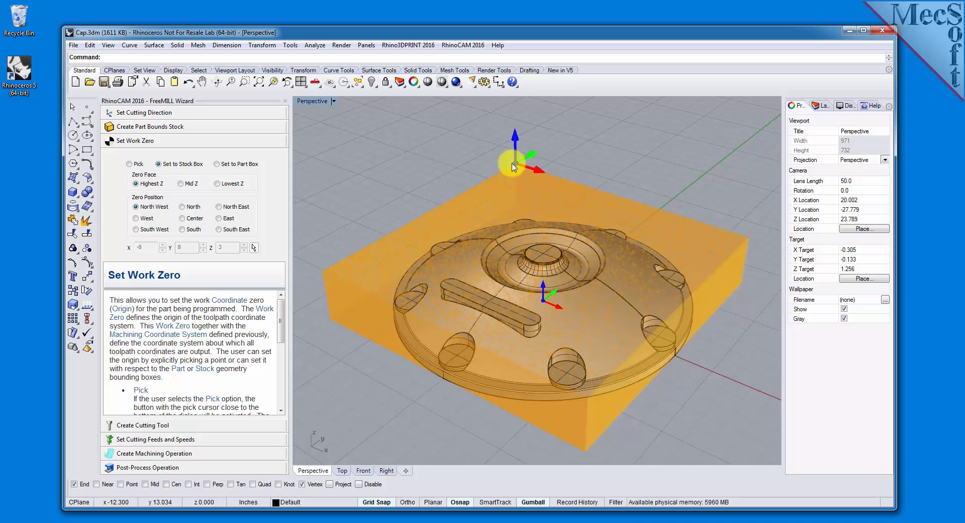
{"action": "mouse_move", "coordinate": [519, 108]}
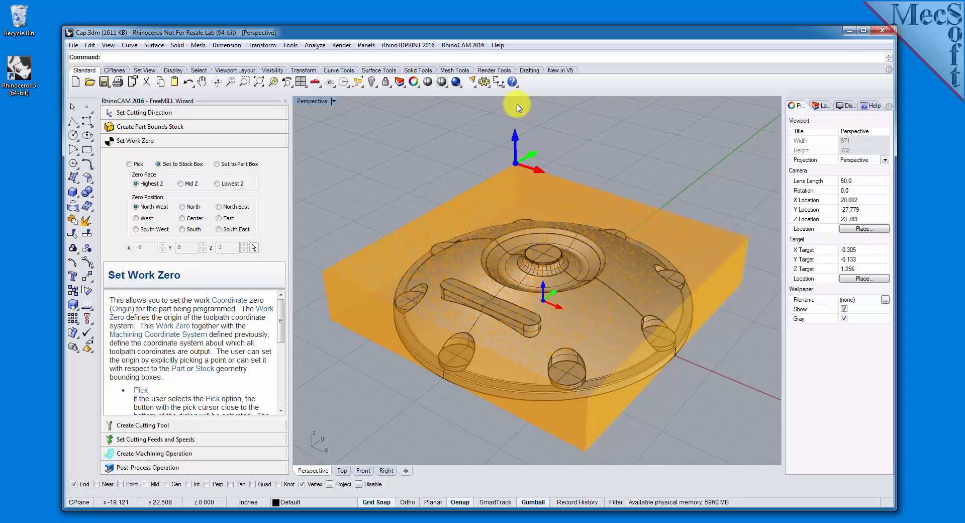
{"action": "mouse_move", "coordinate": [514, 167]}
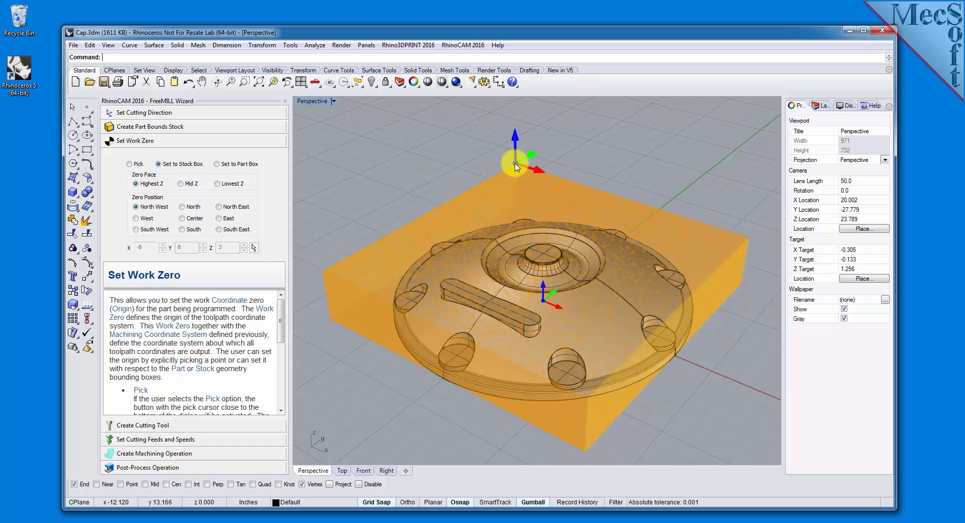
{"action": "mouse_move", "coordinate": [181, 114]}
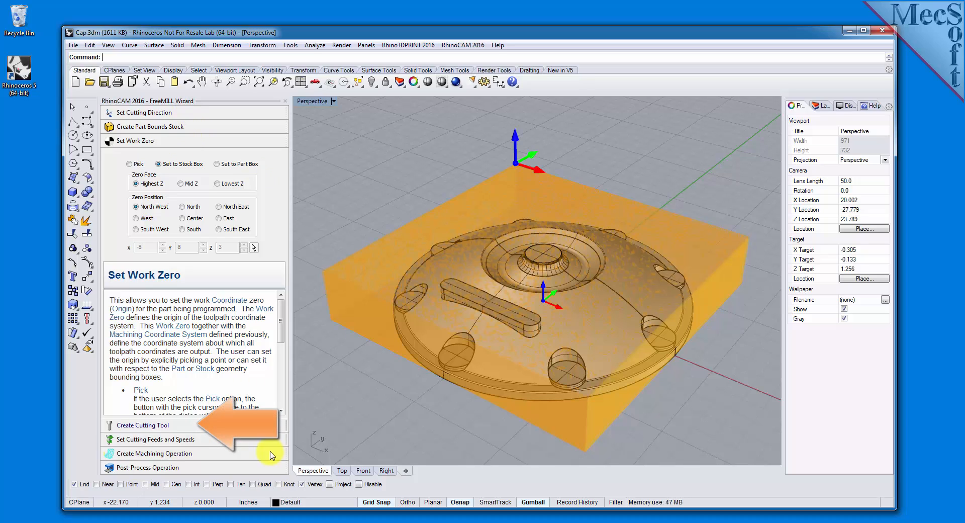
{"action": "mouse_move", "coordinate": [191, 429]}
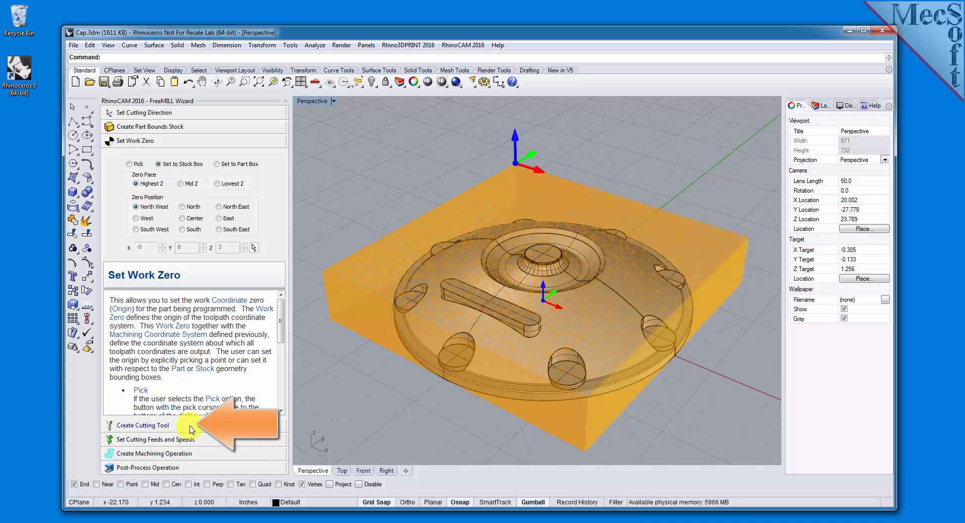
Review the cutting tool: 0.5 diameter, 2.5 flute length, 4 tool length
{"action": "left_click", "coordinate": [142, 425]}
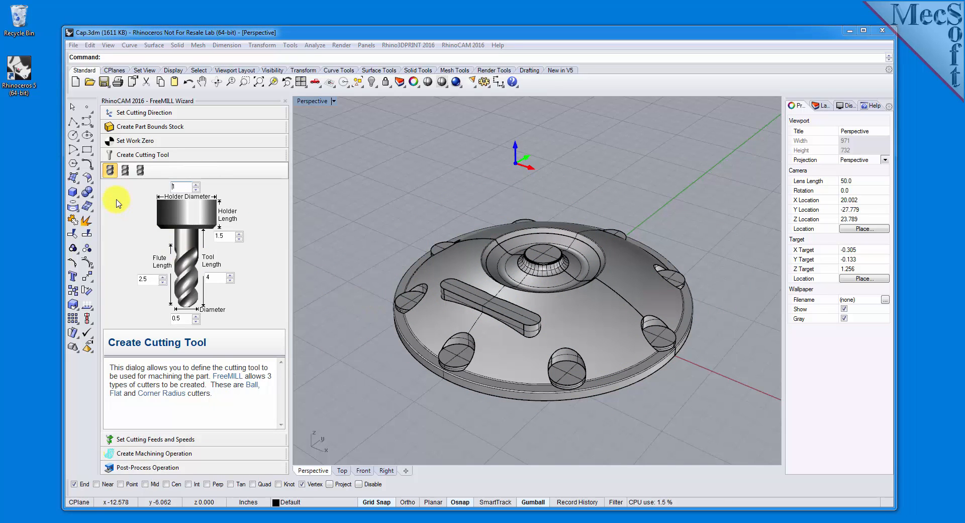
{"action": "mouse_move", "coordinate": [109, 183]}
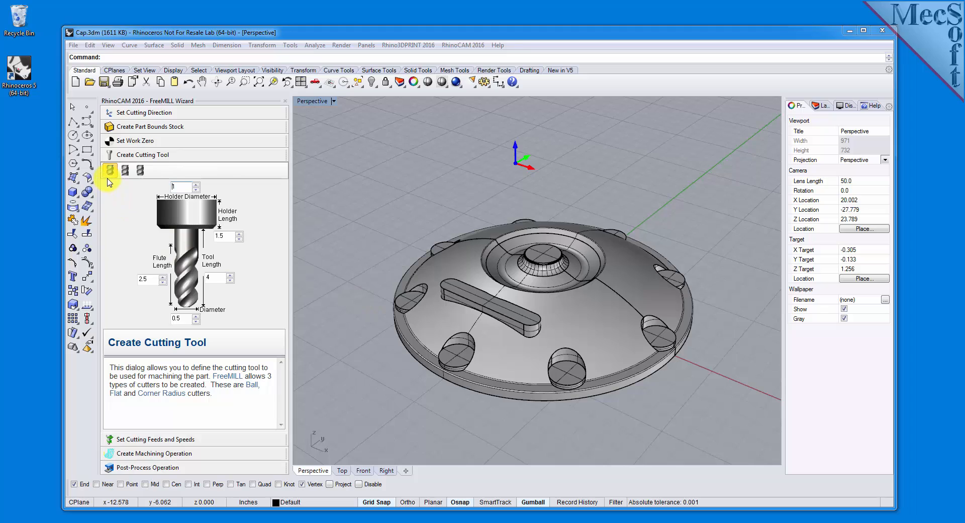
{"action": "mouse_move", "coordinate": [109, 171]}
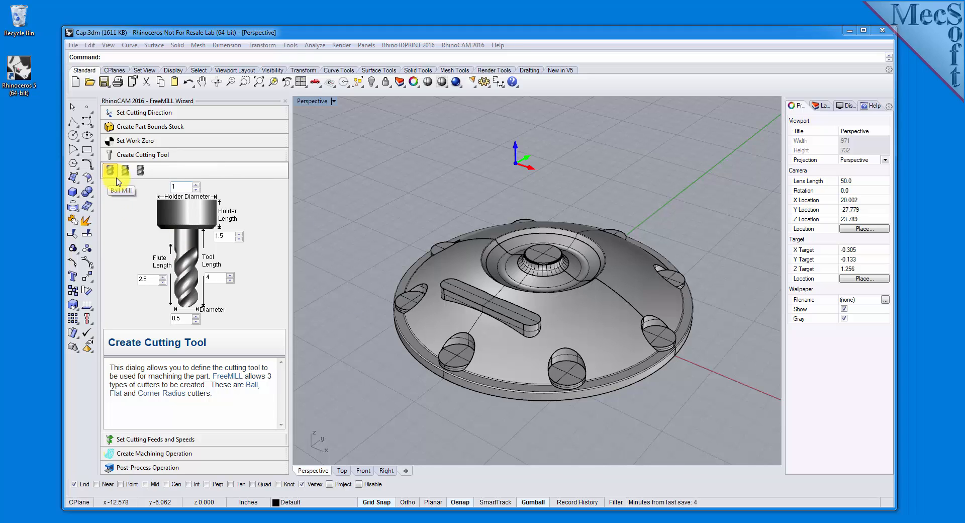
{"action": "mouse_move", "coordinate": [140, 170]}
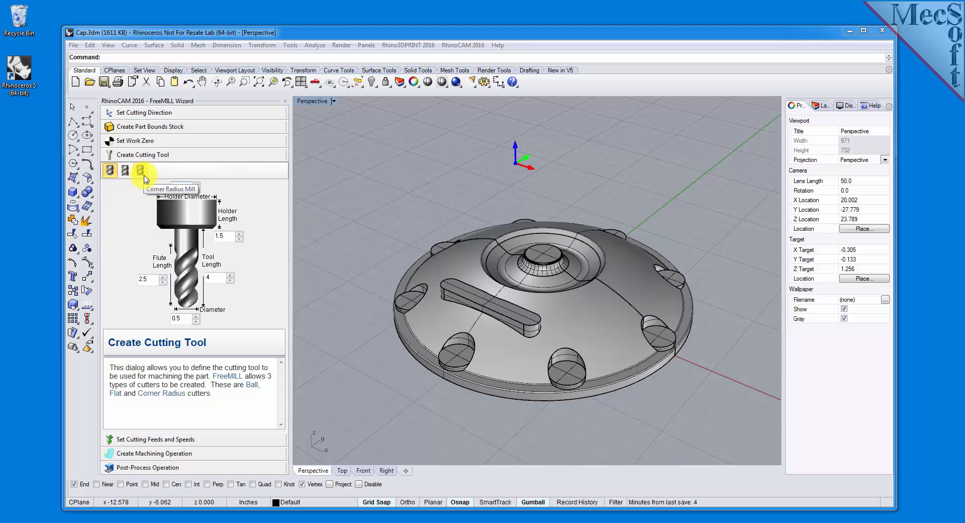
{"action": "mouse_move", "coordinate": [137, 179]}
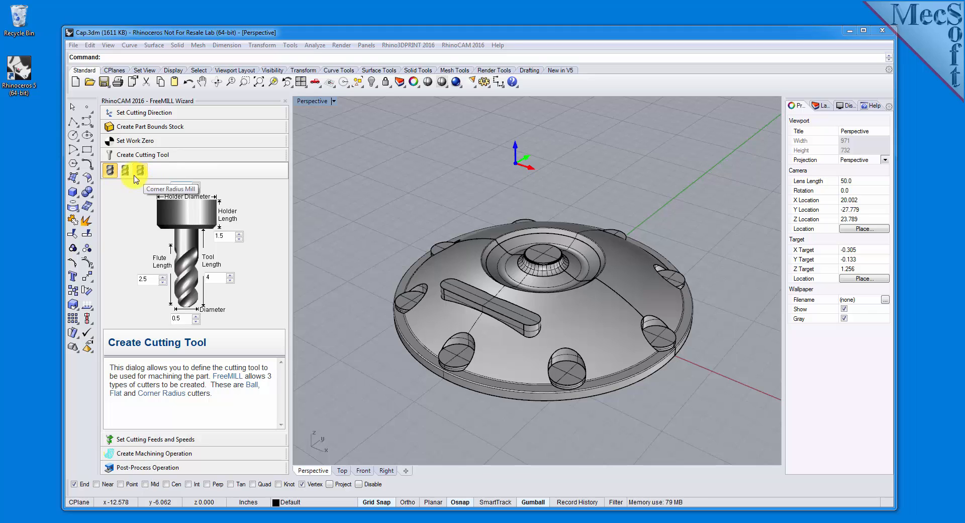
{"action": "left_click", "coordinate": [124, 170]}
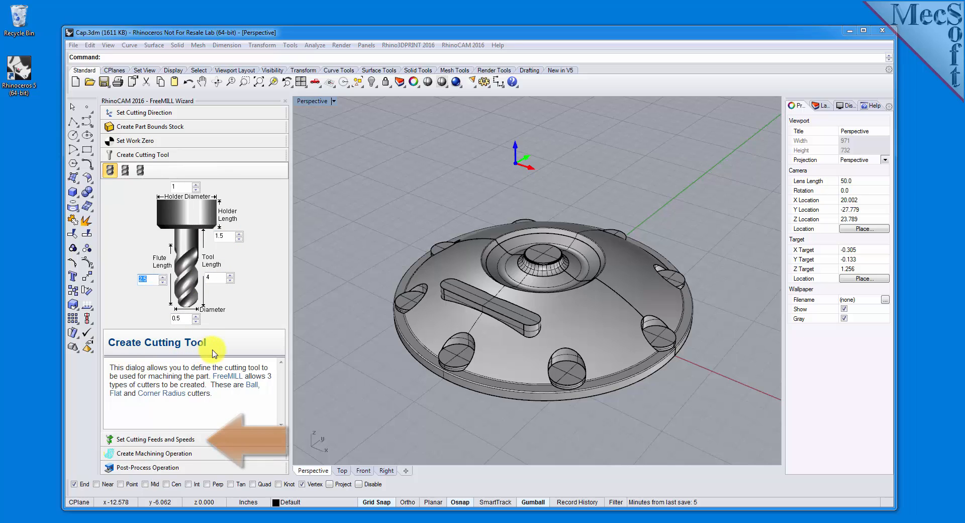
{"action": "mouse_move", "coordinate": [161, 450]}
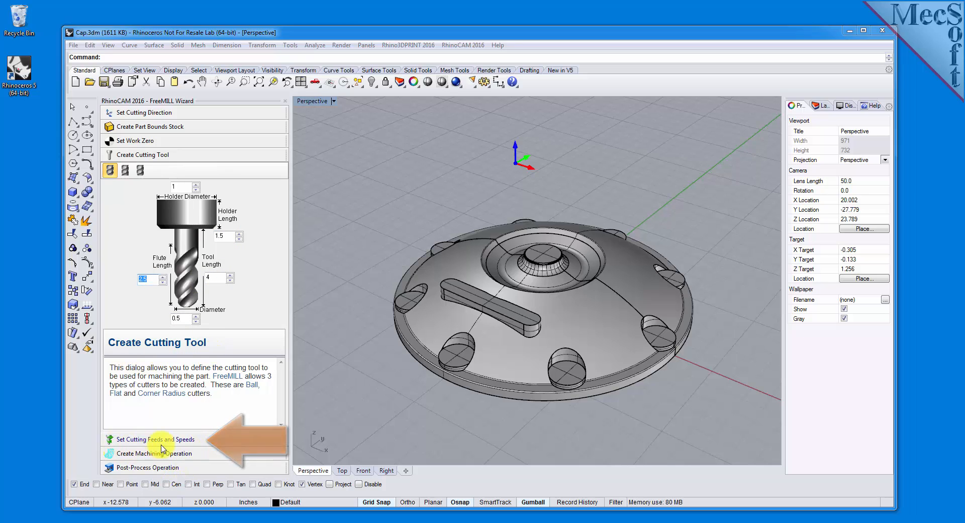
Review feeds and speeds: 24446 RPM spindle, 14.667 cut feed, 11 engage/retract
{"action": "left_click", "coordinate": [154, 438]}
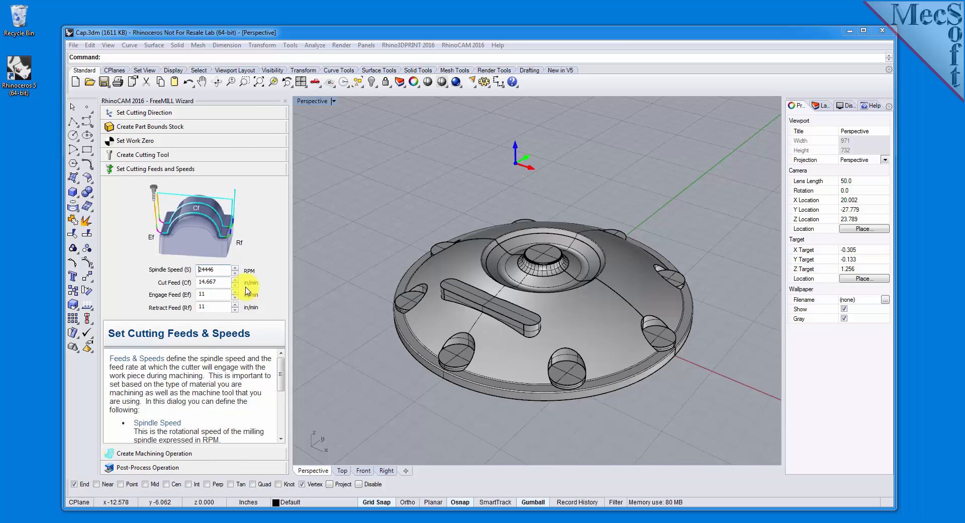
{"action": "triple_click", "coordinate": [210, 270]}
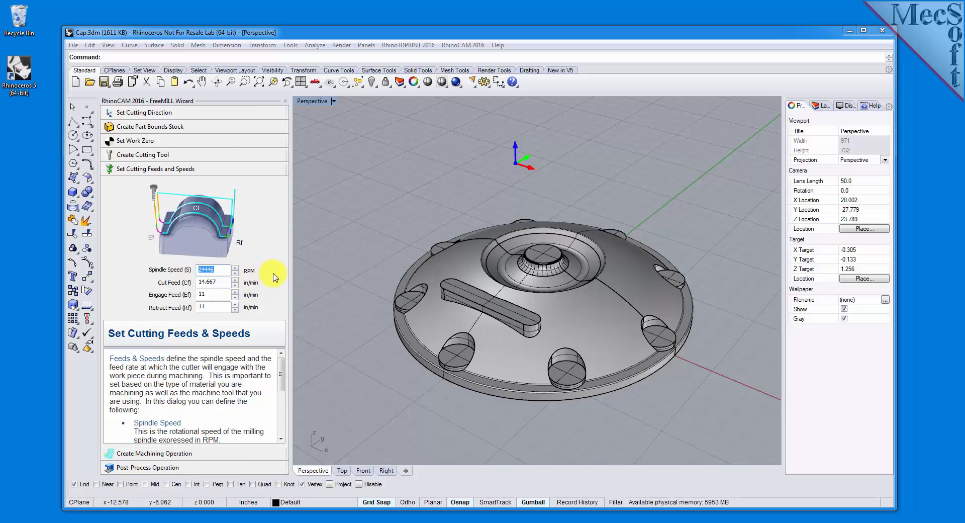
{"action": "triple_click", "coordinate": [210, 282]}
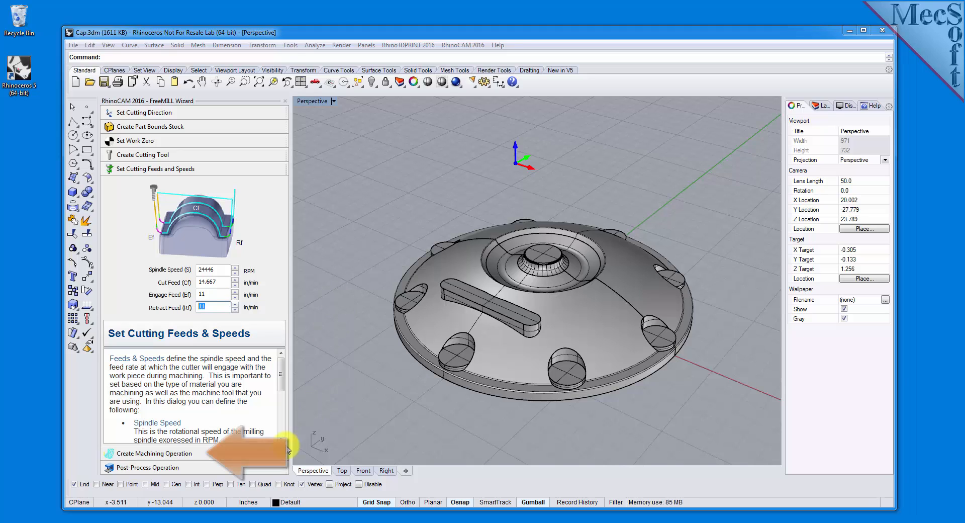
Enter a 0.05 step distance along X and generate the parallel finishing toolpath
{"action": "left_click", "coordinate": [153, 454]}
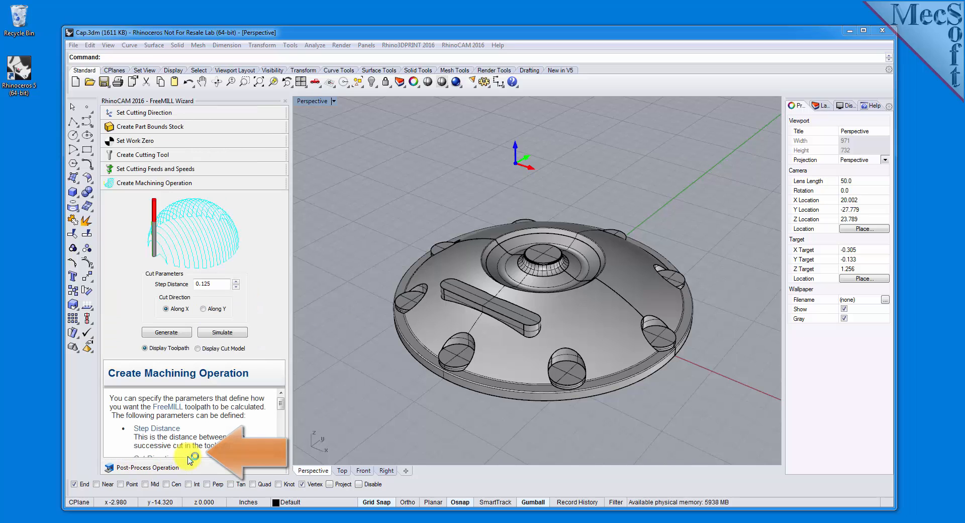
{"action": "mouse_move", "coordinate": [313, 329]}
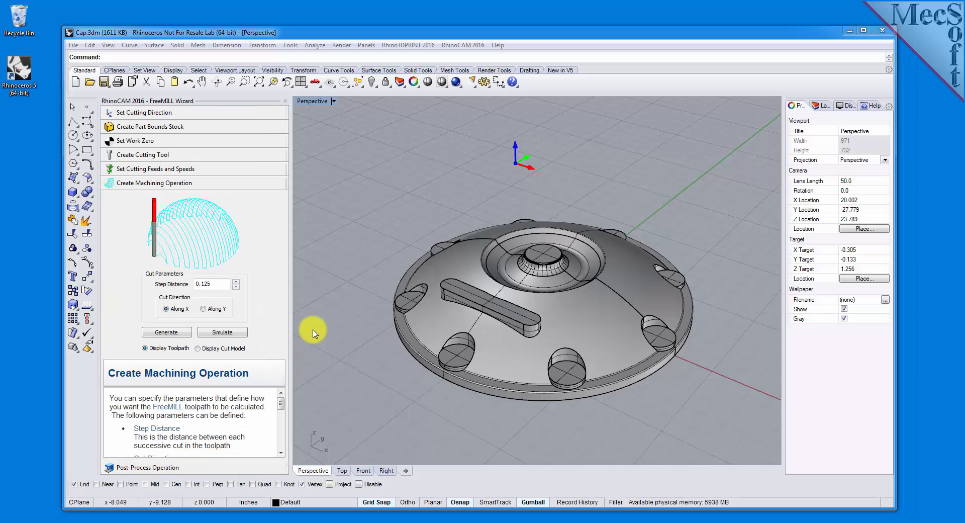
{"action": "mouse_move", "coordinate": [240, 266]}
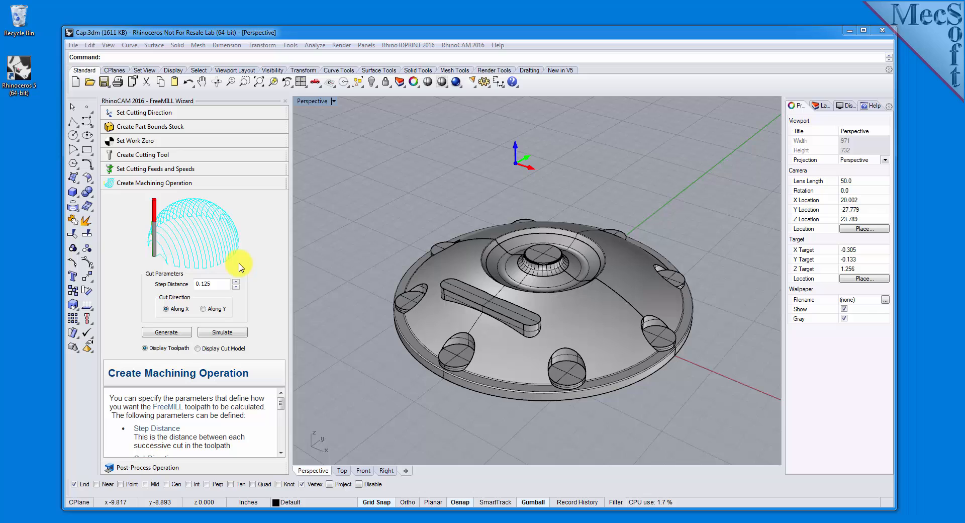
{"action": "mouse_move", "coordinate": [169, 266]}
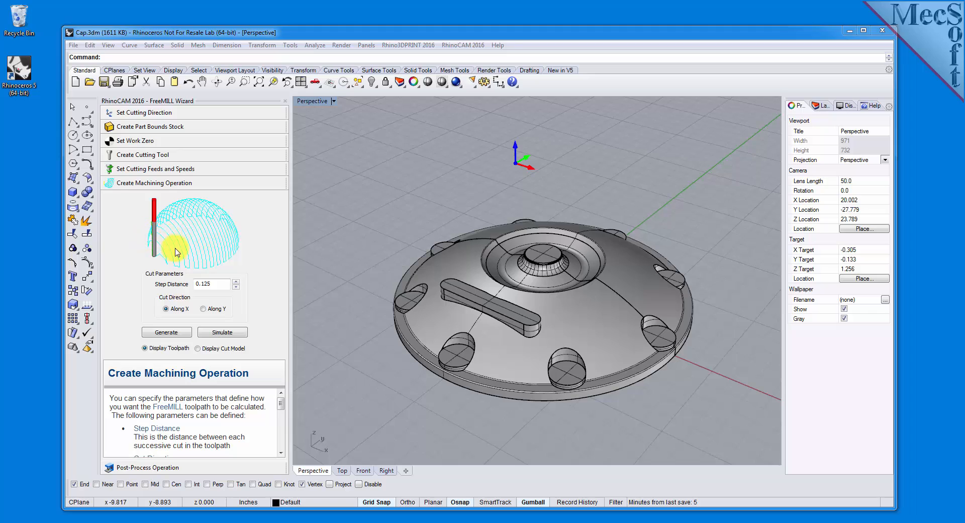
{"action": "mouse_move", "coordinate": [150, 231]}
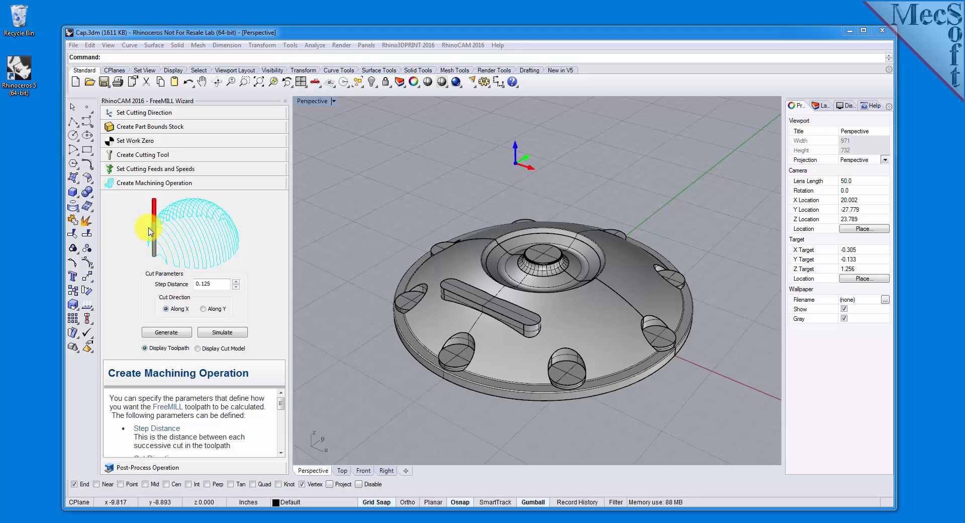
{"action": "mouse_move", "coordinate": [188, 271]}
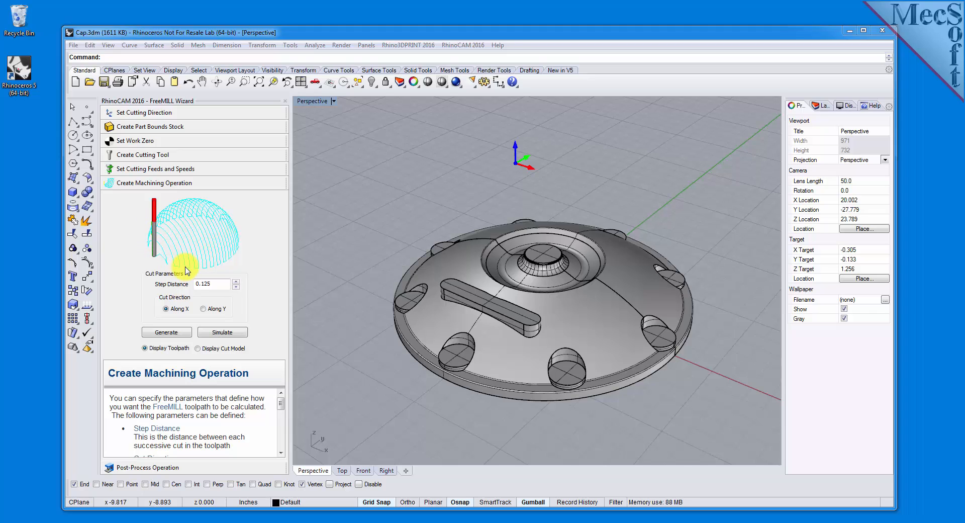
{"action": "mouse_move", "coordinate": [269, 276]}
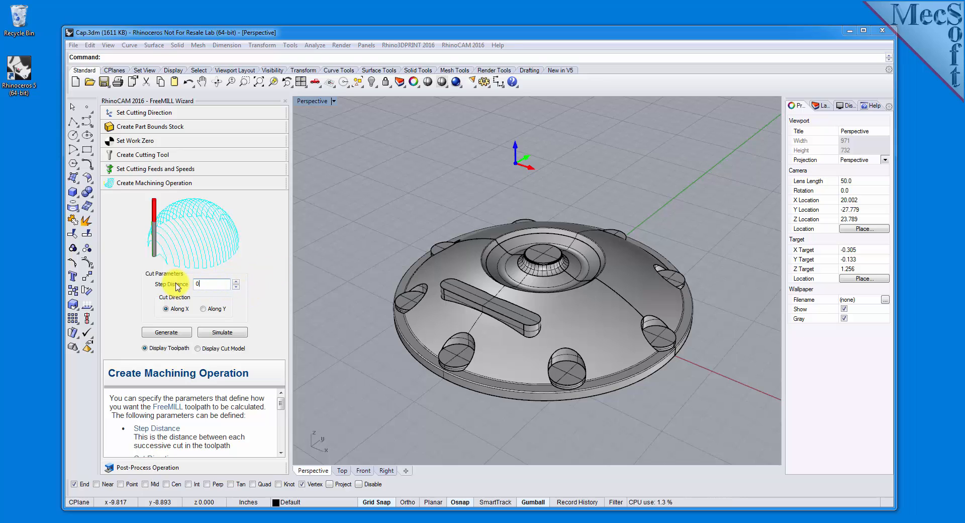
{"action": "type", "text": "0.05"}
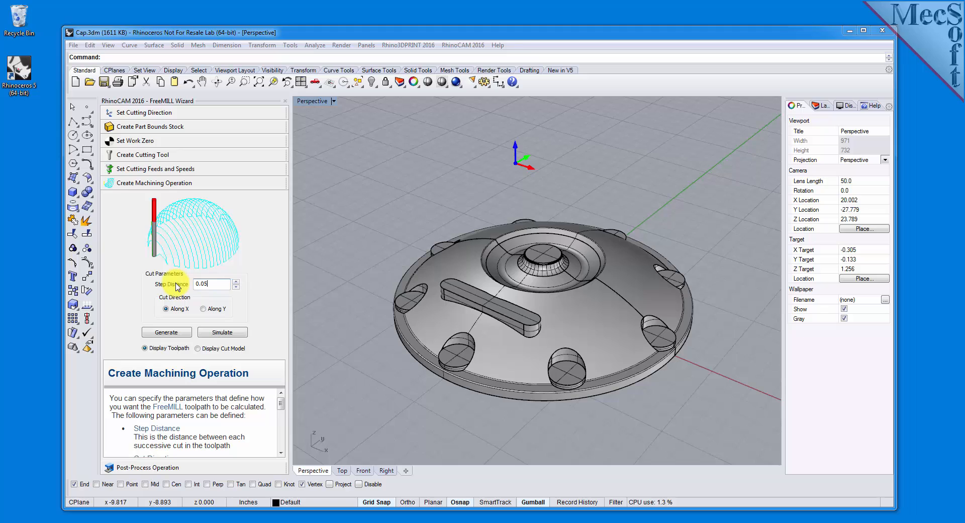
{"action": "mouse_move", "coordinate": [265, 287]}
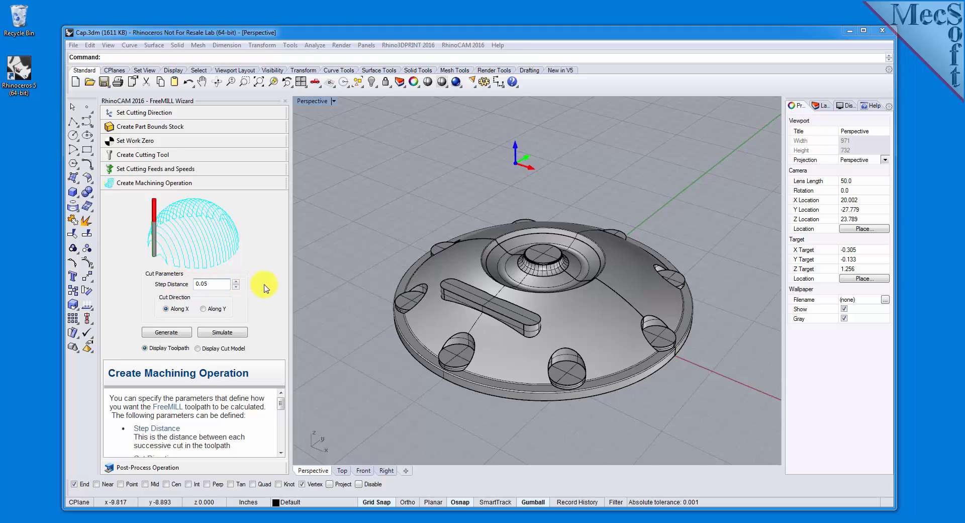
{"action": "mouse_move", "coordinate": [167, 308]}
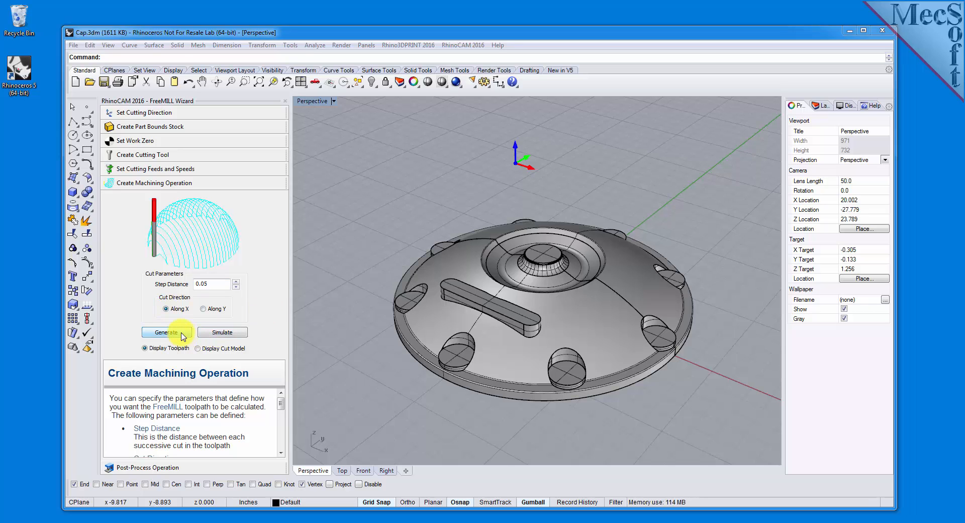
{"action": "left_click", "coordinate": [165, 331]}
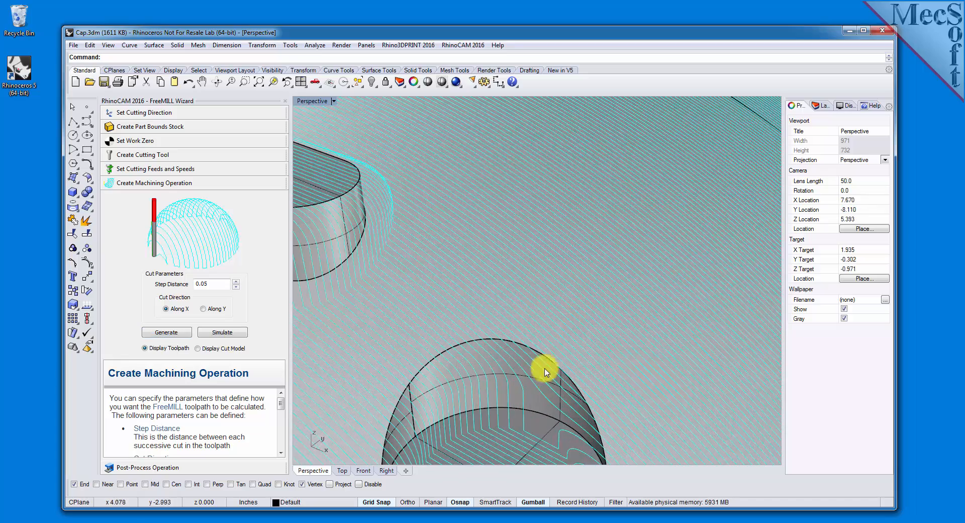
Inspect the parallel finishing toolpath, simulate the cut on the stock, then redisplay the toolpath
{"action": "left_click_drag", "start_coordinate": [548, 370], "coordinate": [554, 308]}
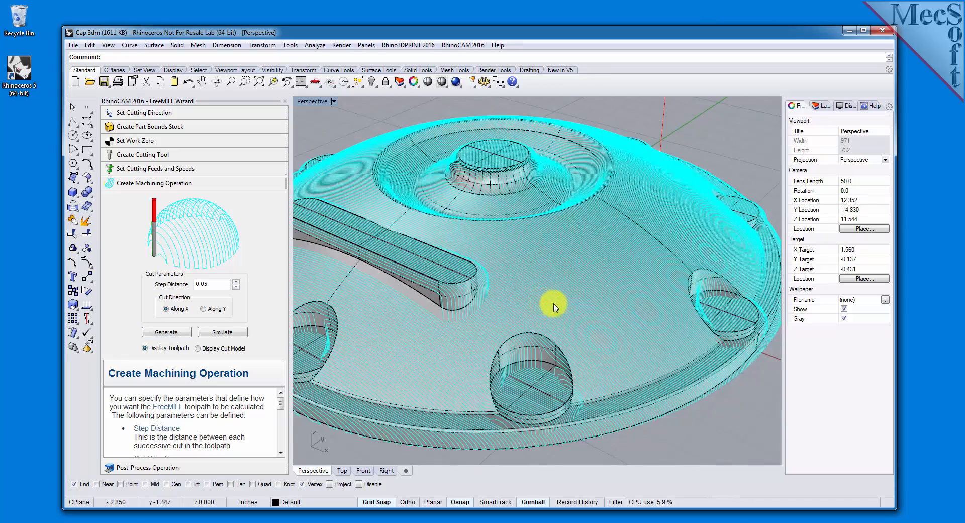
{"action": "left_click_drag", "start_coordinate": [554, 308], "coordinate": [538, 356]}
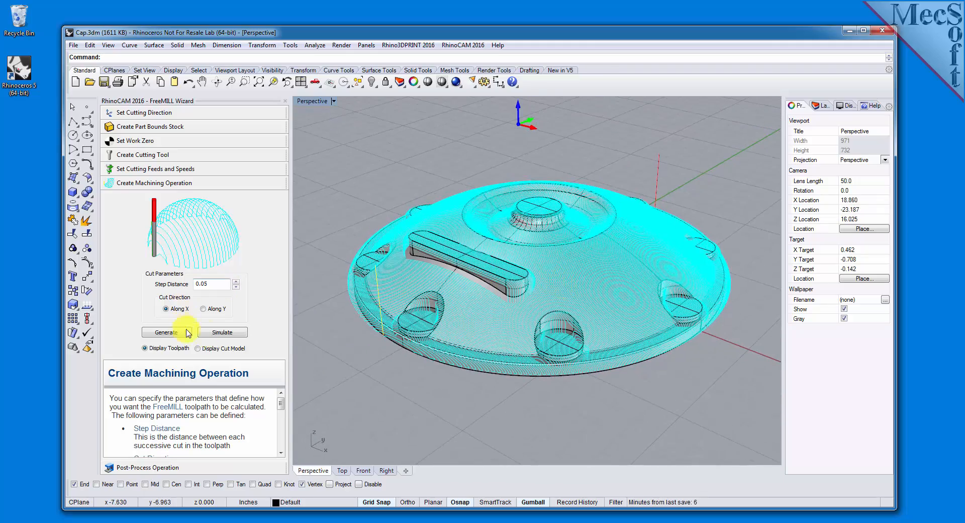
{"action": "left_click", "coordinate": [198, 348]}
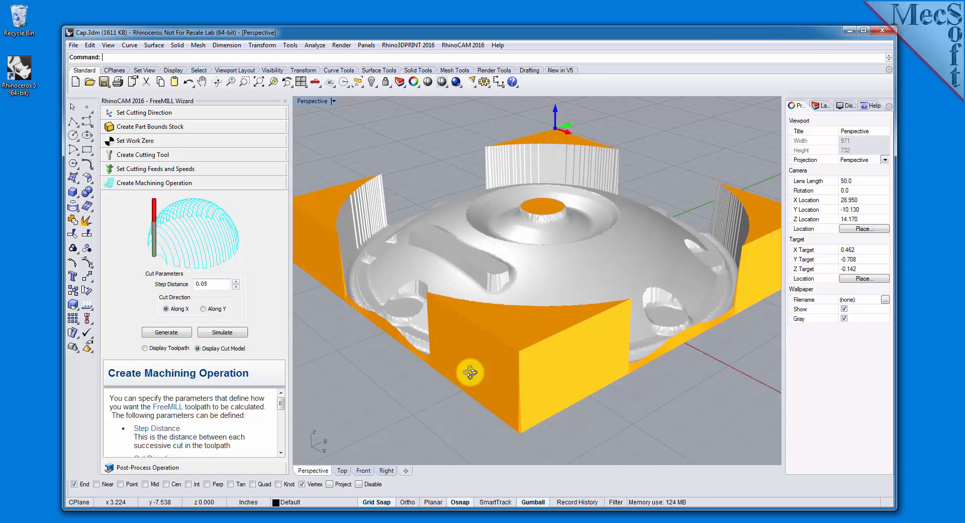
{"action": "left_click", "coordinate": [161, 348]}
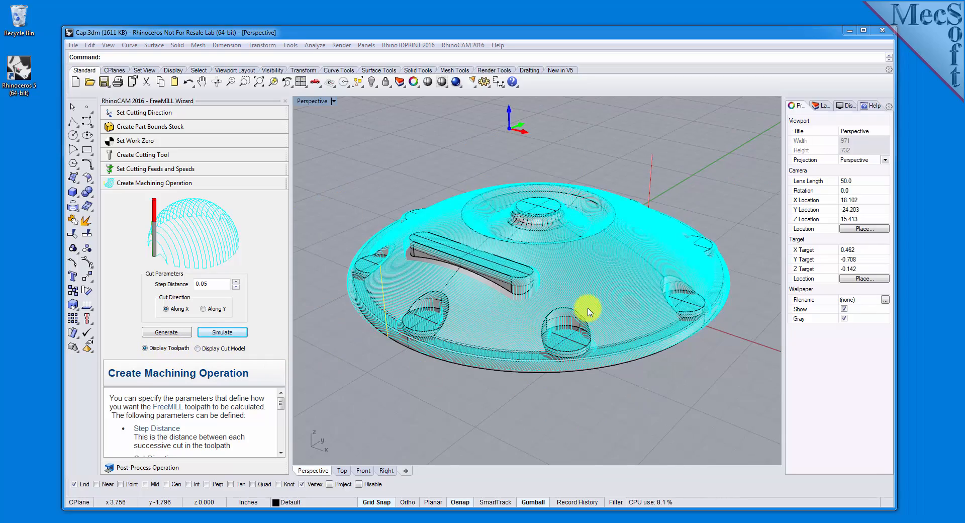
{"action": "left_click_drag", "start_coordinate": [587, 311], "coordinate": [584, 305]}
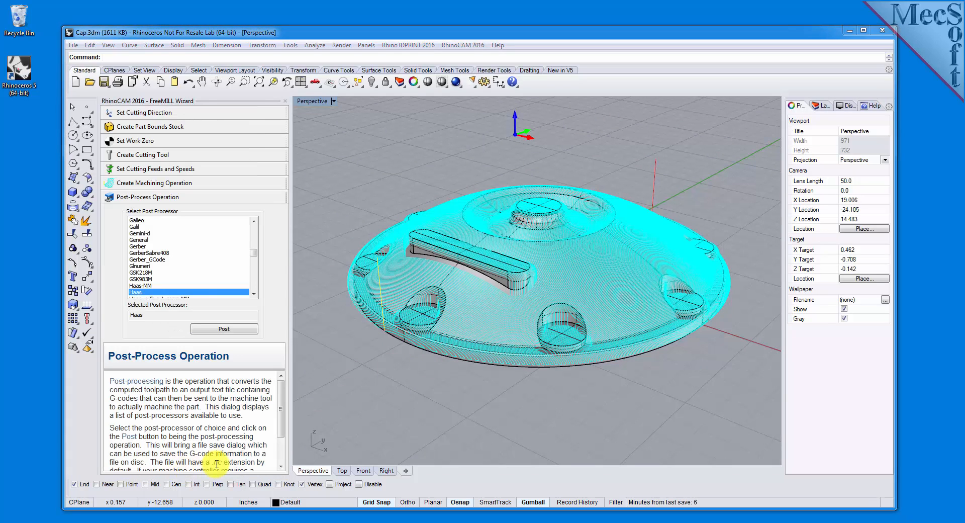
{"action": "mouse_move", "coordinate": [276, 260]}
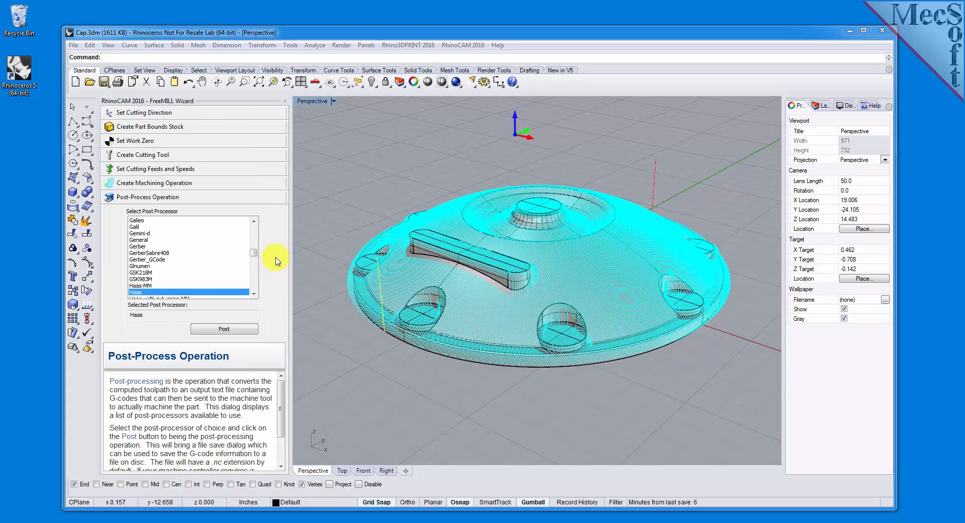
{"action": "mouse_move", "coordinate": [514, 319]}
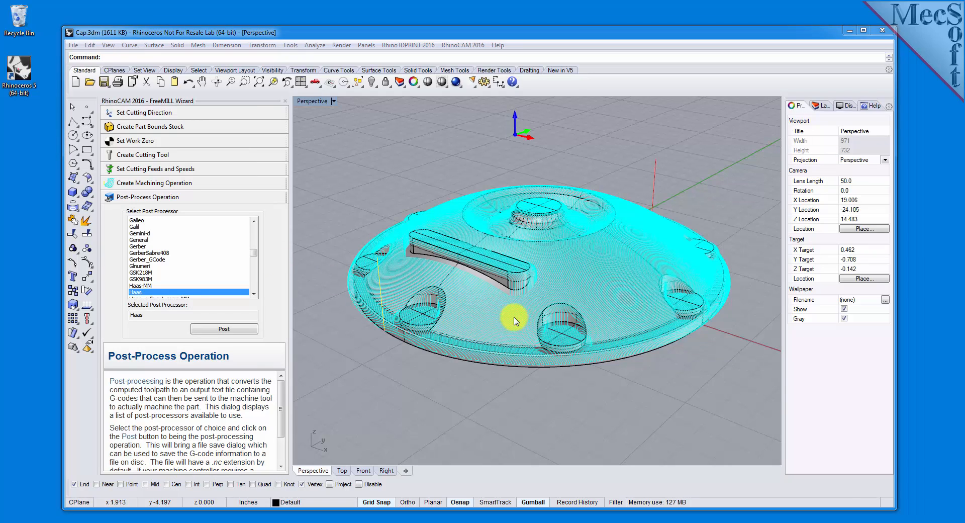
{"action": "mouse_move", "coordinate": [404, 369]}
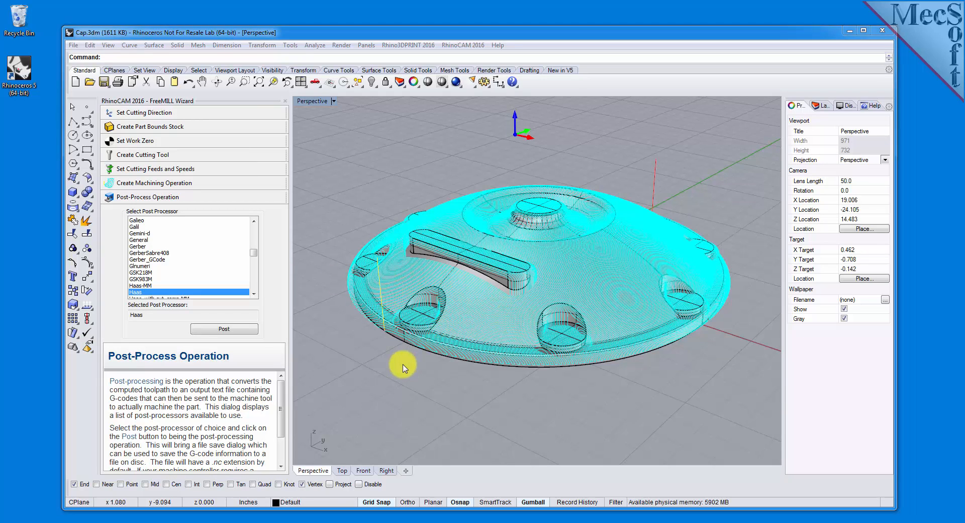
{"action": "mouse_move", "coordinate": [380, 289]}
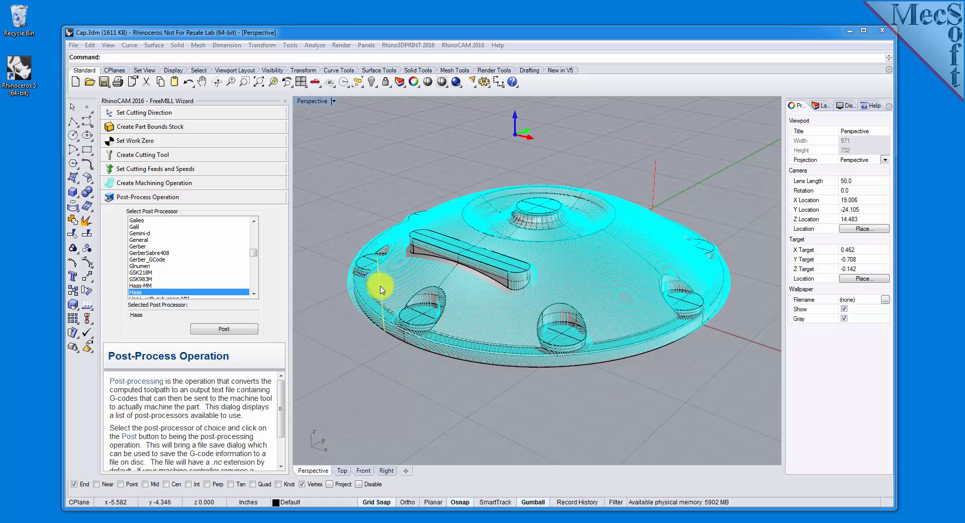
{"action": "mouse_move", "coordinate": [388, 331]}
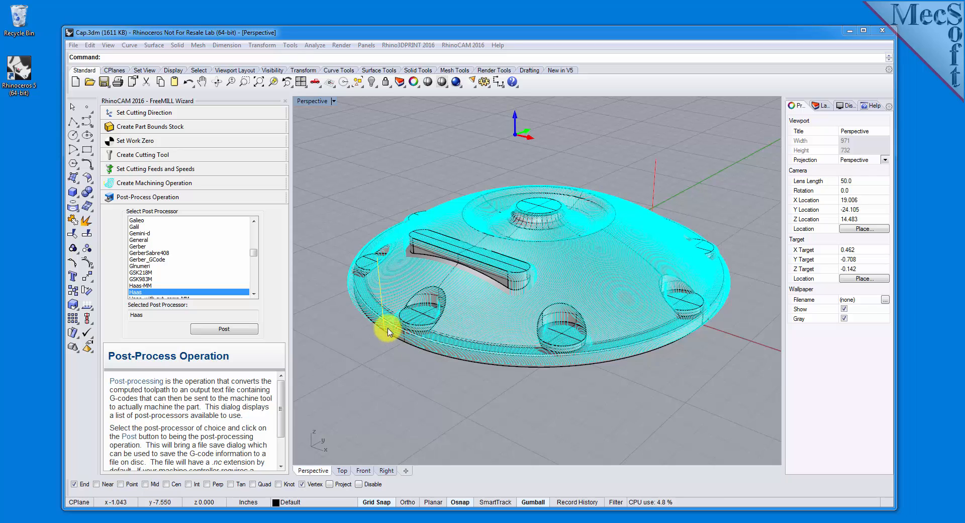
{"action": "mouse_move", "coordinate": [429, 406]}
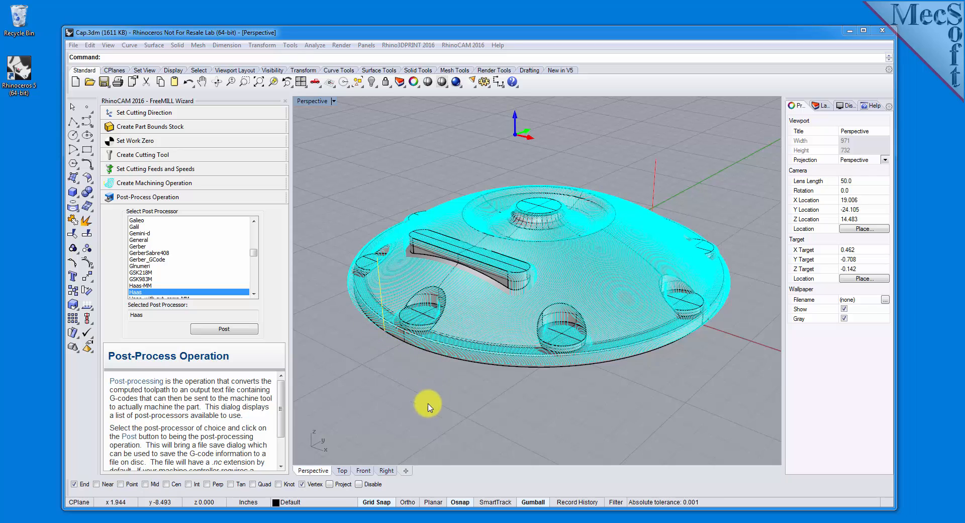
{"action": "mouse_move", "coordinate": [302, 268]}
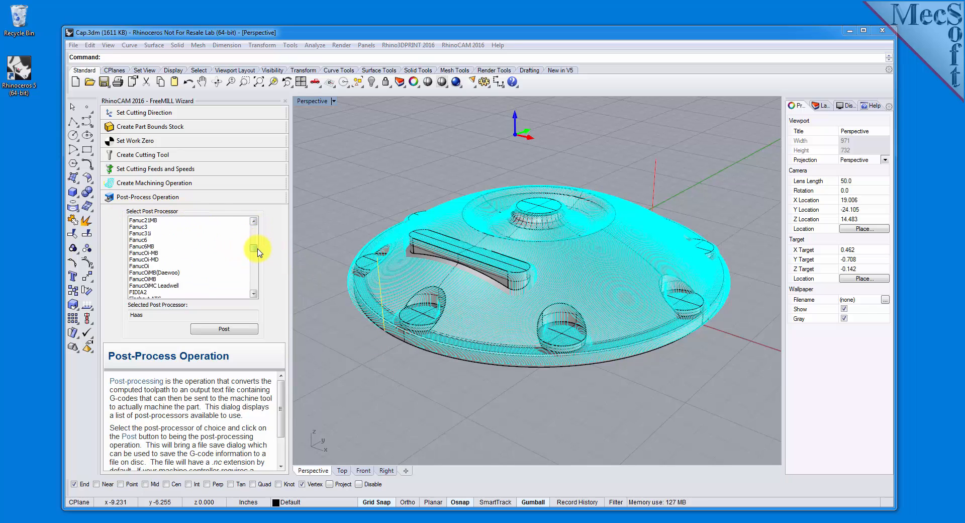
Pick Haas from the Select Post Processor list
{"action": "scroll", "scroll_direction": "down", "scroll_amount": 3}
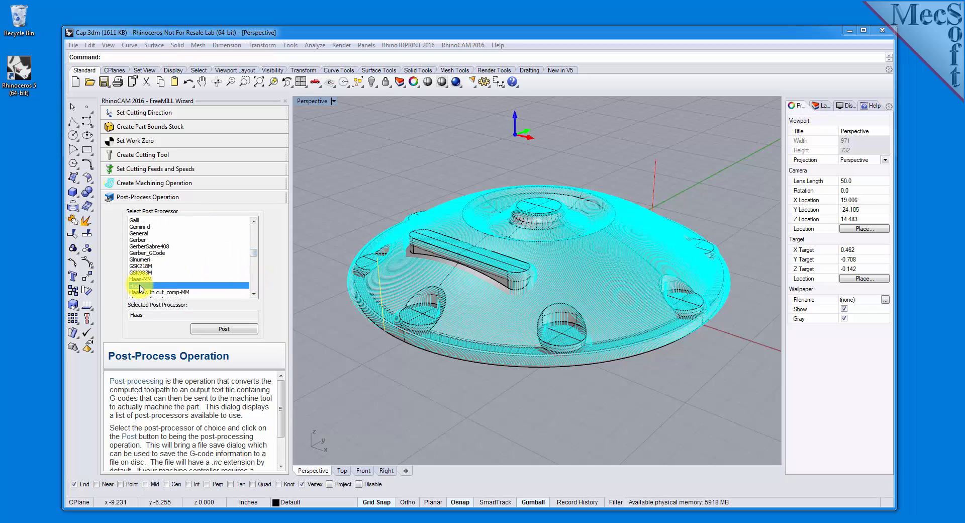
{"action": "left_click", "coordinate": [224, 328]}
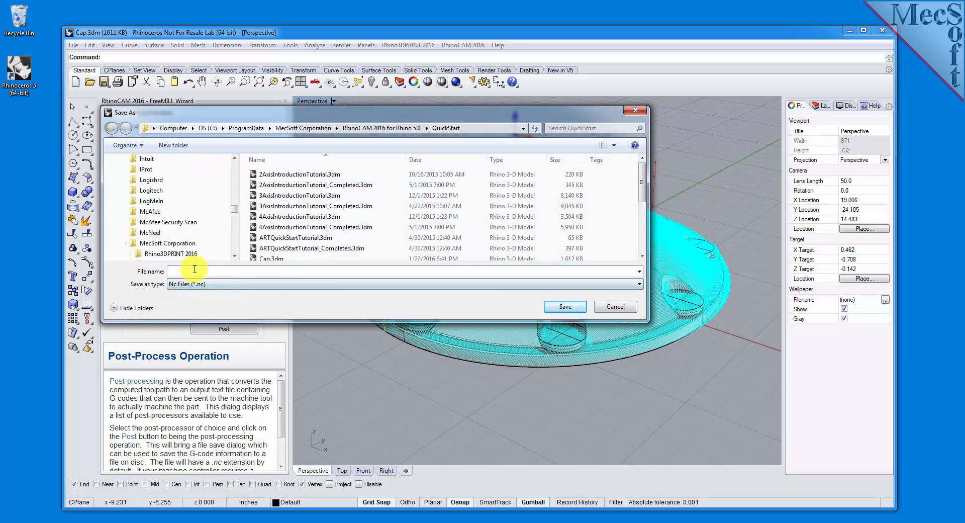
Name the G-code file 'Cap' and save it as Cap.nc
{"action": "type", "text": "Cap"}
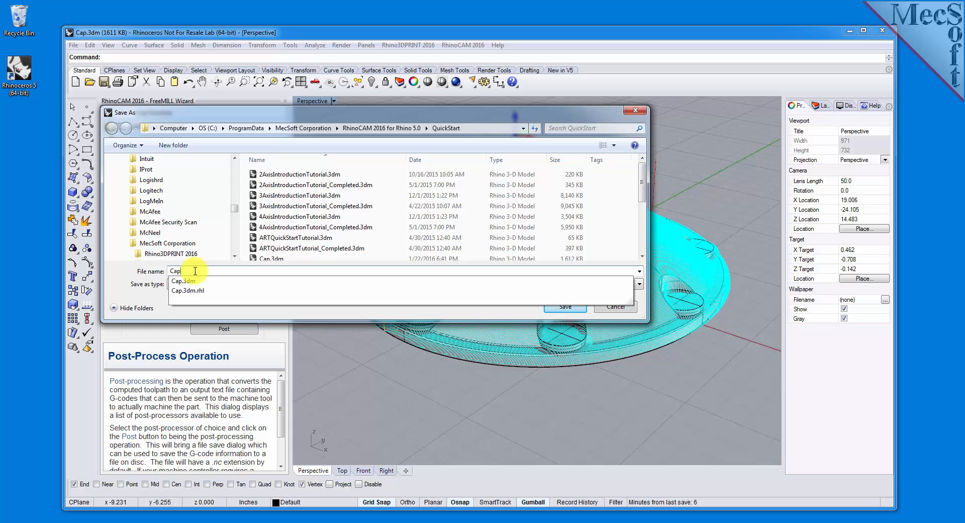
{"action": "left_click", "coordinate": [182, 290]}
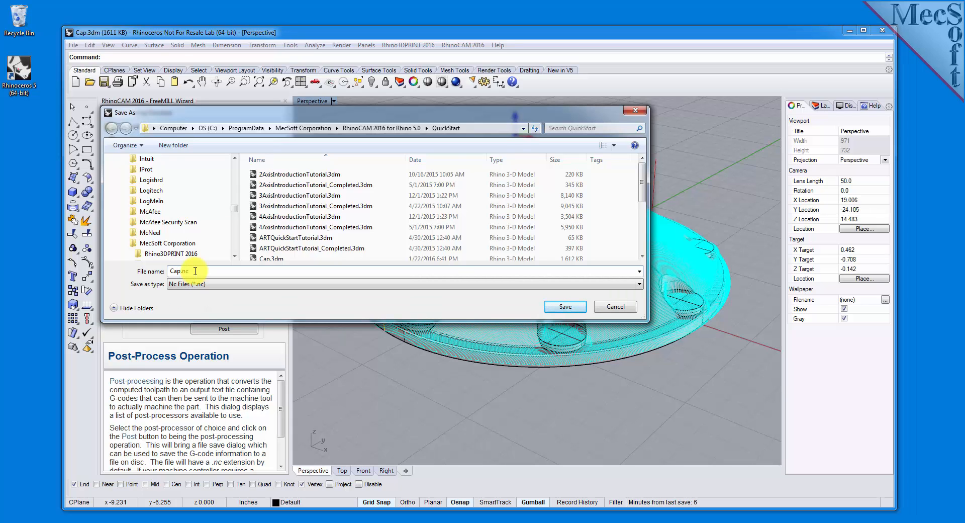
{"action": "left_click", "coordinate": [563, 306]}
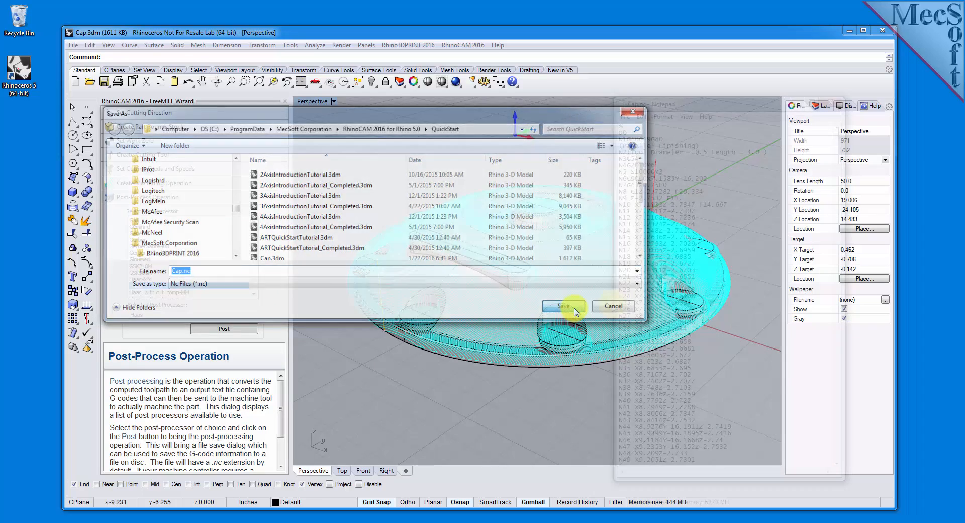
{"action": "left_click", "coordinate": [559, 307]}
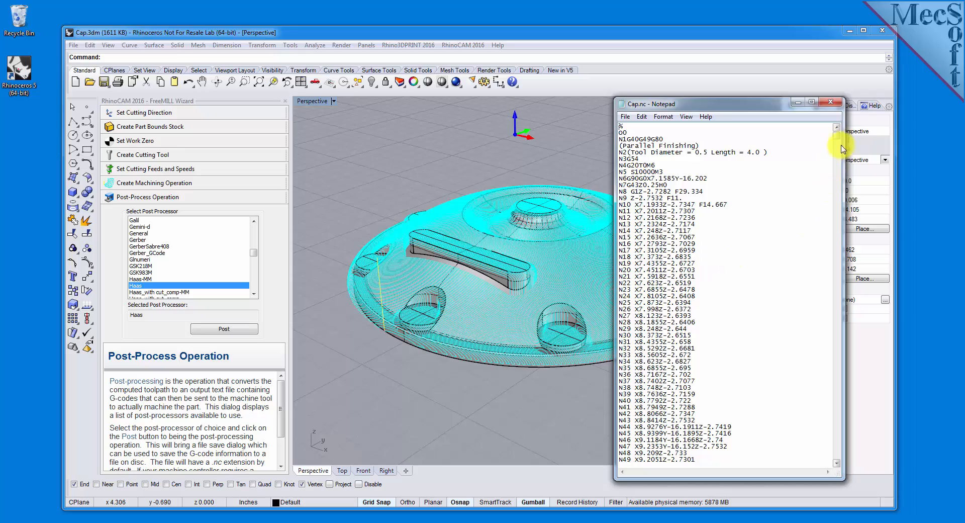
Scroll through the Cap.nc G-code blocks in Notepad
{"action": "scroll", "scroll_direction": "down", "scroll_amount": 3}
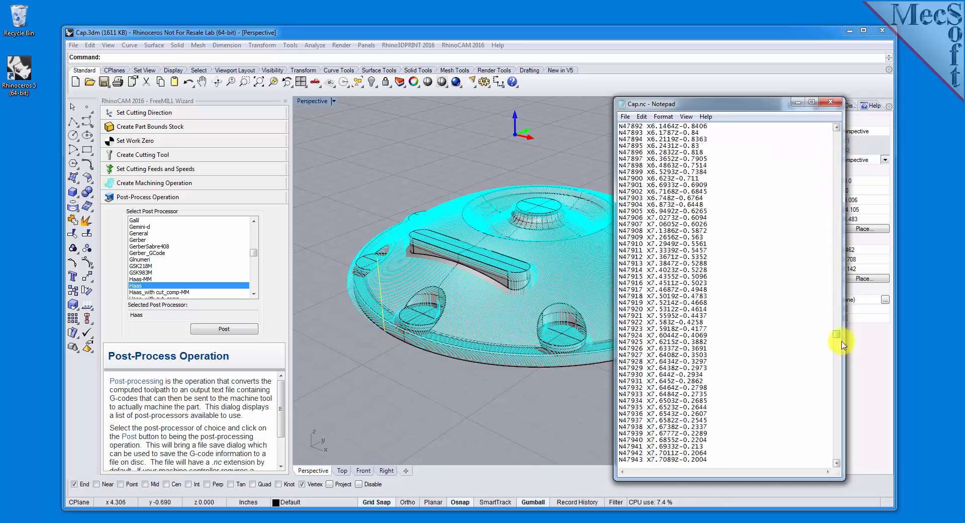
{"action": "scroll", "scroll_direction": "up", "scroll_amount": 3}
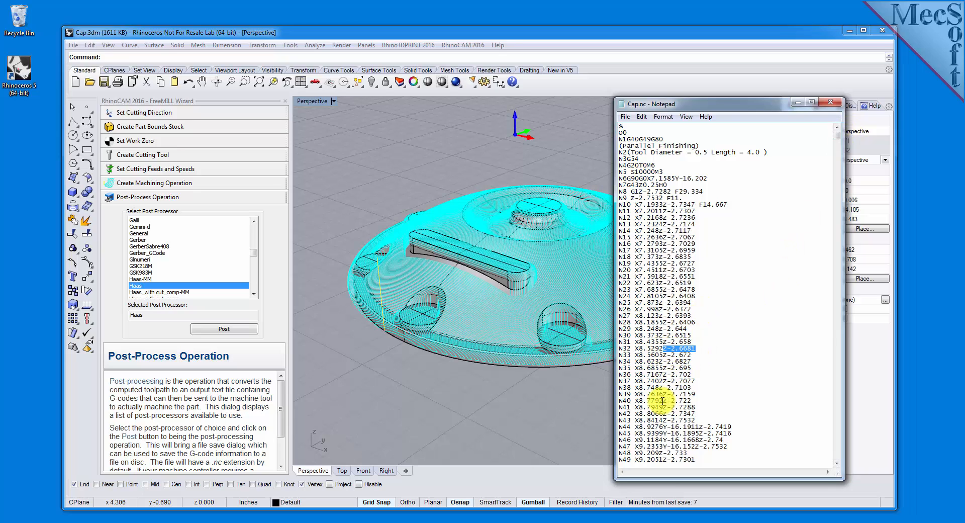
{"action": "scroll", "scroll_direction": "down", "scroll_amount": 3}
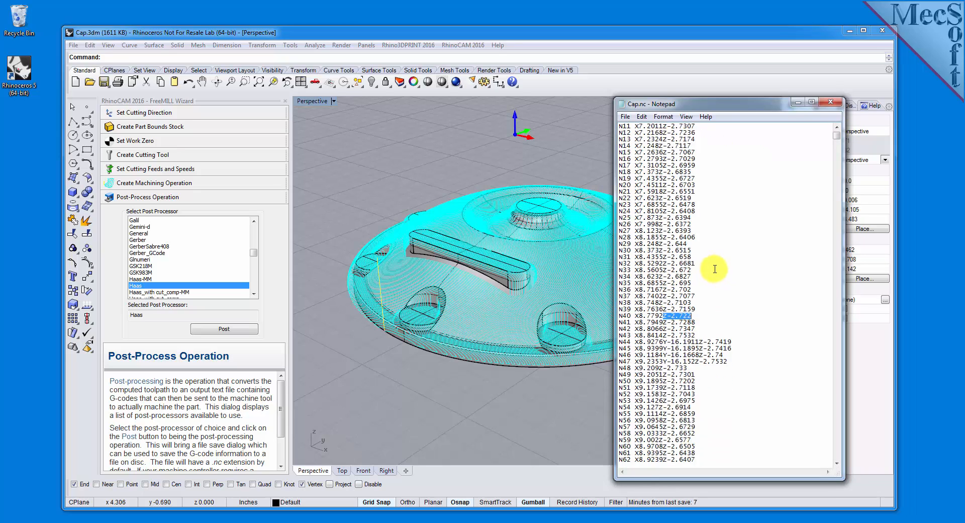
{"action": "scroll", "scroll_direction": "down", "scroll_amount": 3}
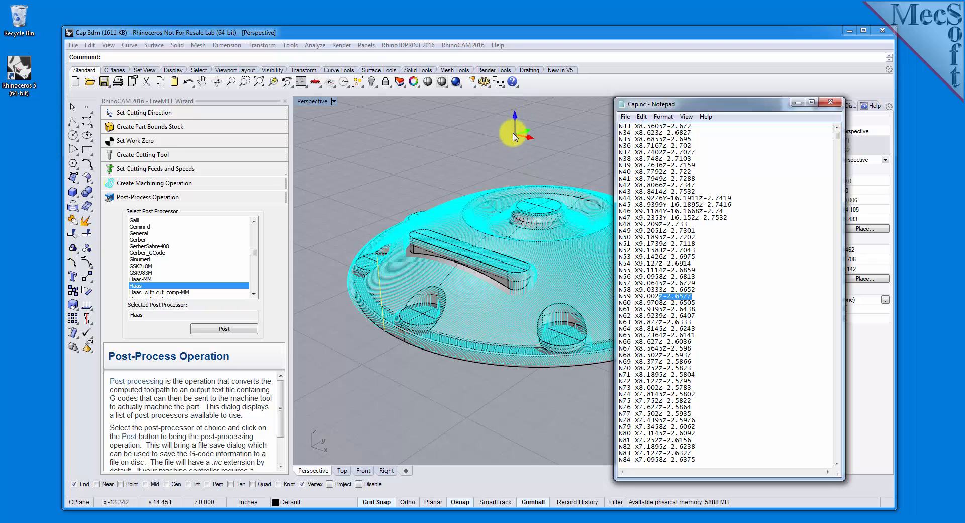
{"action": "mouse_move", "coordinate": [747, 159]}
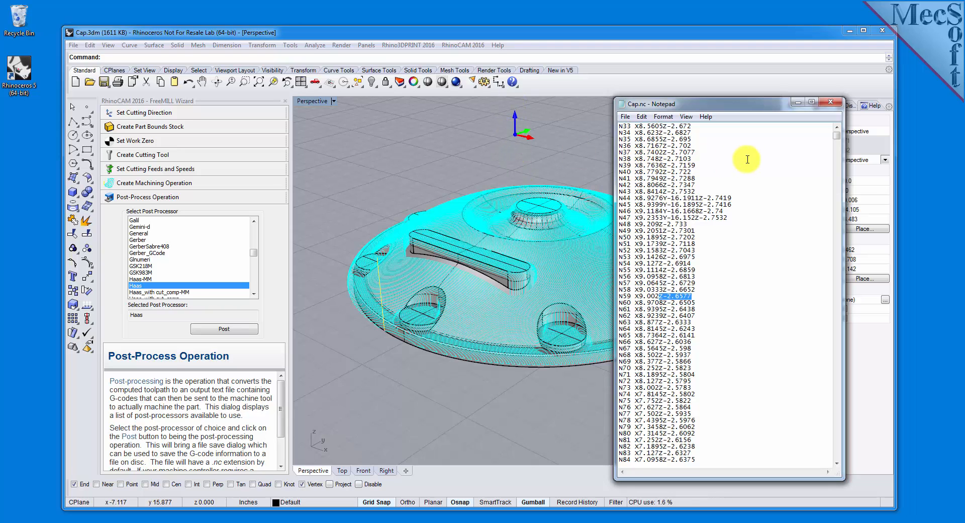